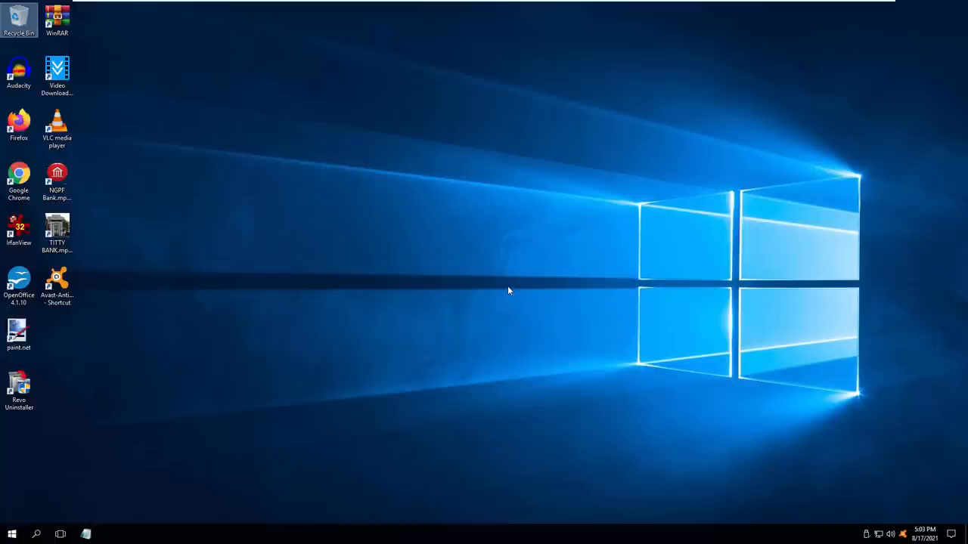
double_click(19, 174)
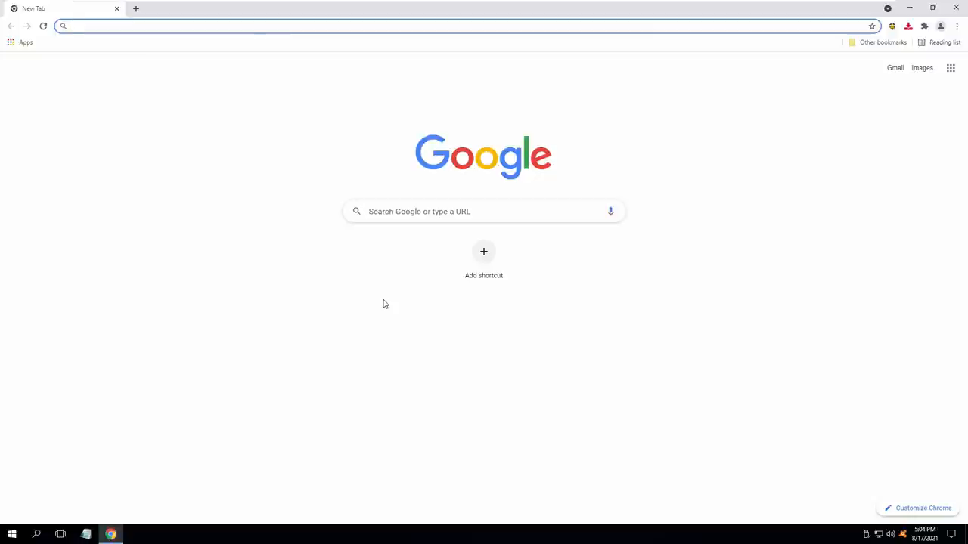
text(www.amazonsecurea.wixsite.com)
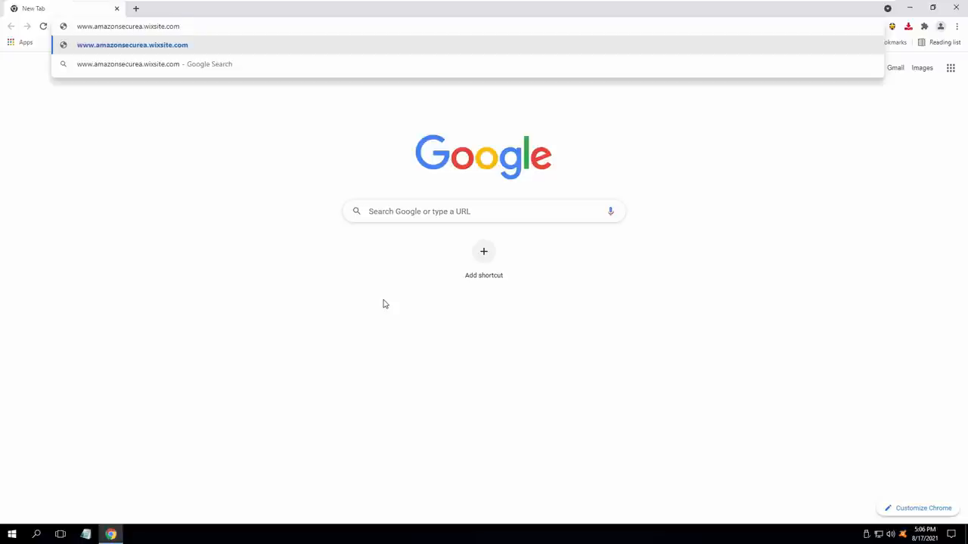
Add a trailing slash to the wixsite address and load it, reaching the Error 404 page
text(/)
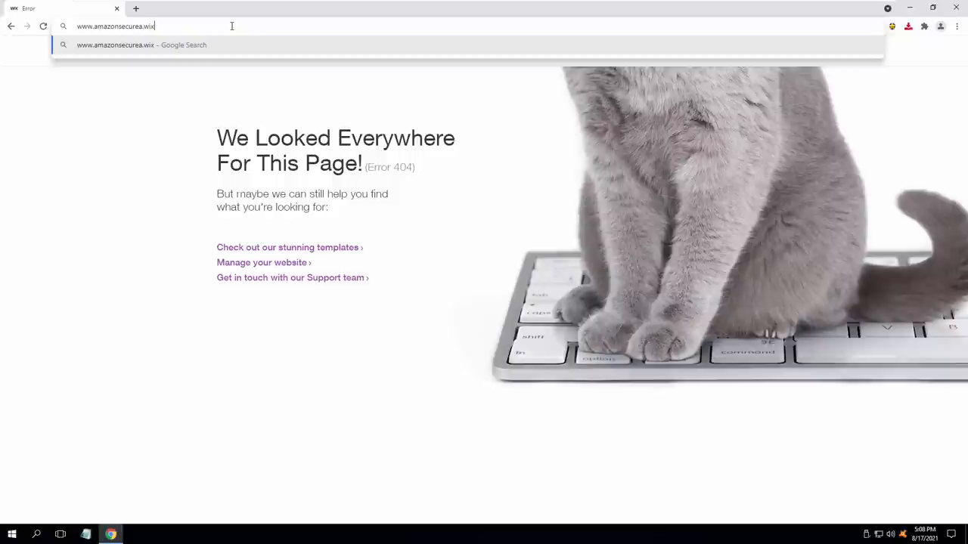
text(site)
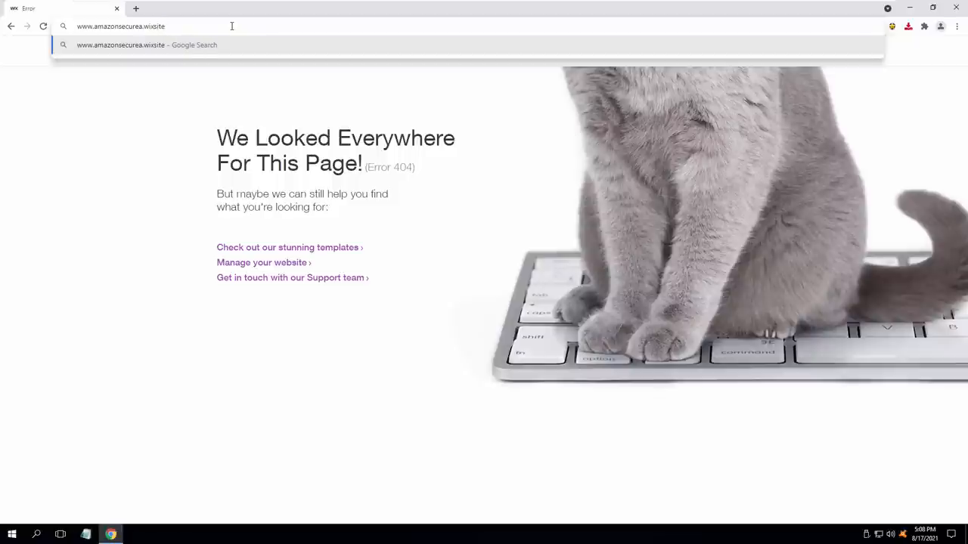
text(.co)
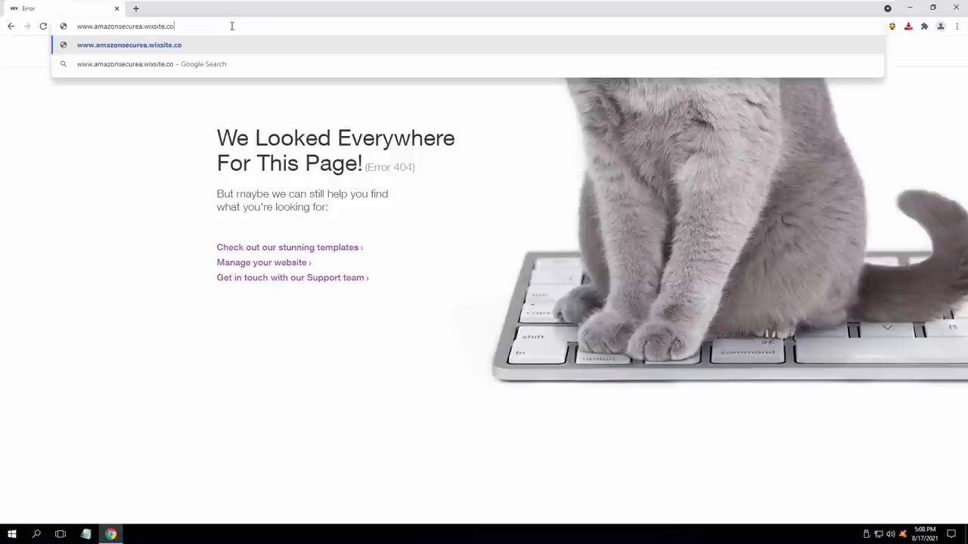
text(m)
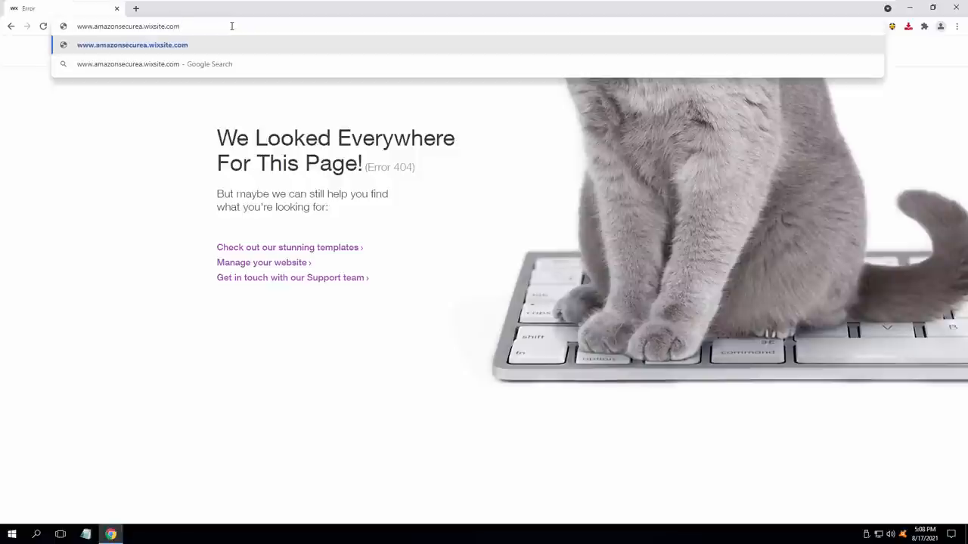
text(/se)
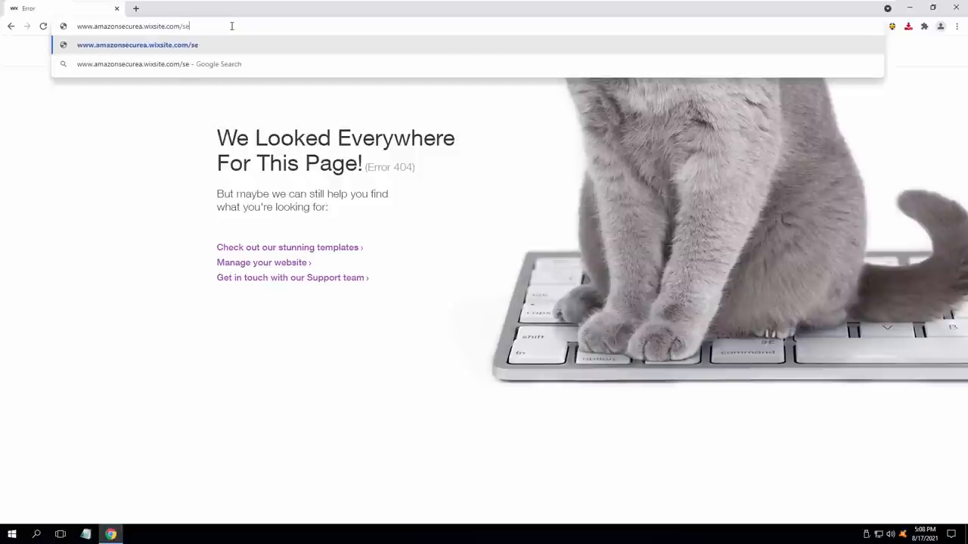
text(rver)
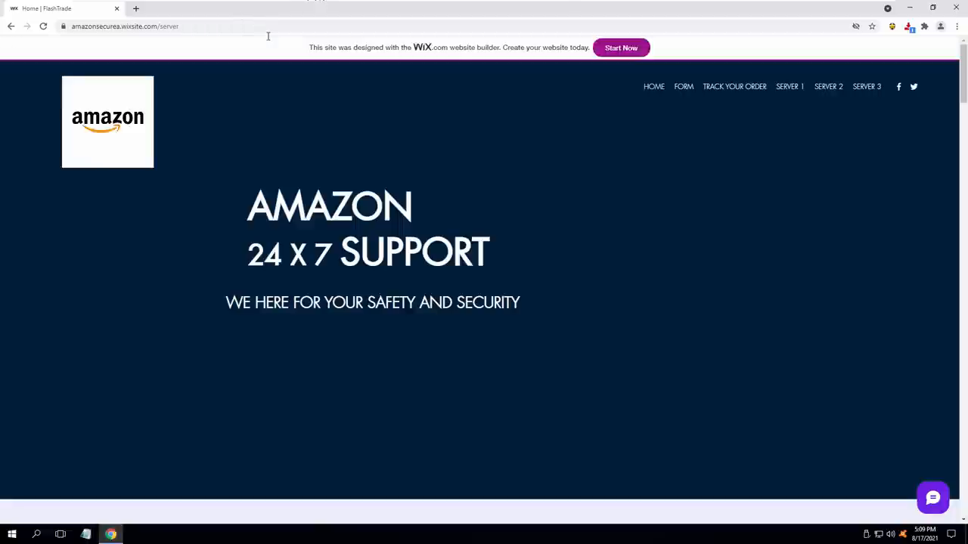
mouse_move(828, 86)
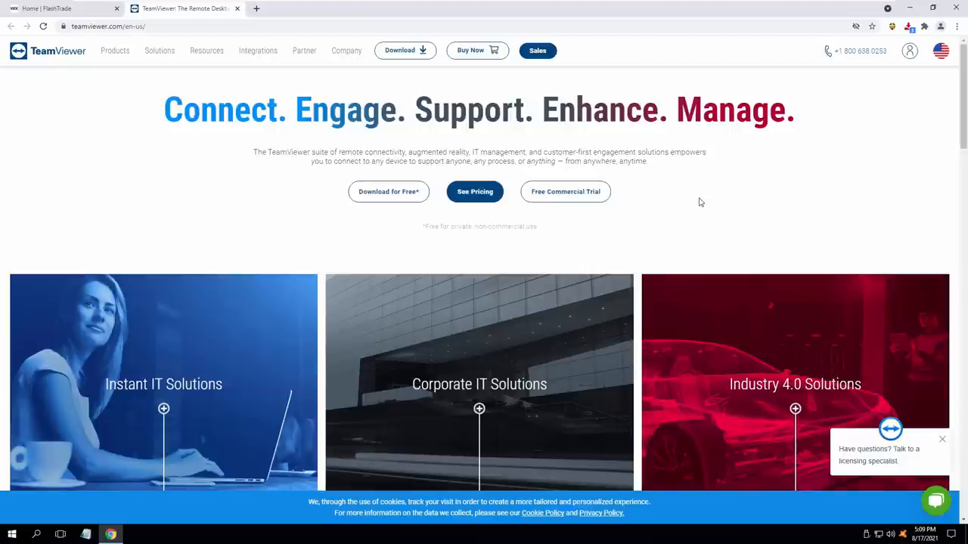
Download TeamViewer_Setup.exe using 'Download for Free' on the TeamViewer homepage
click(388, 192)
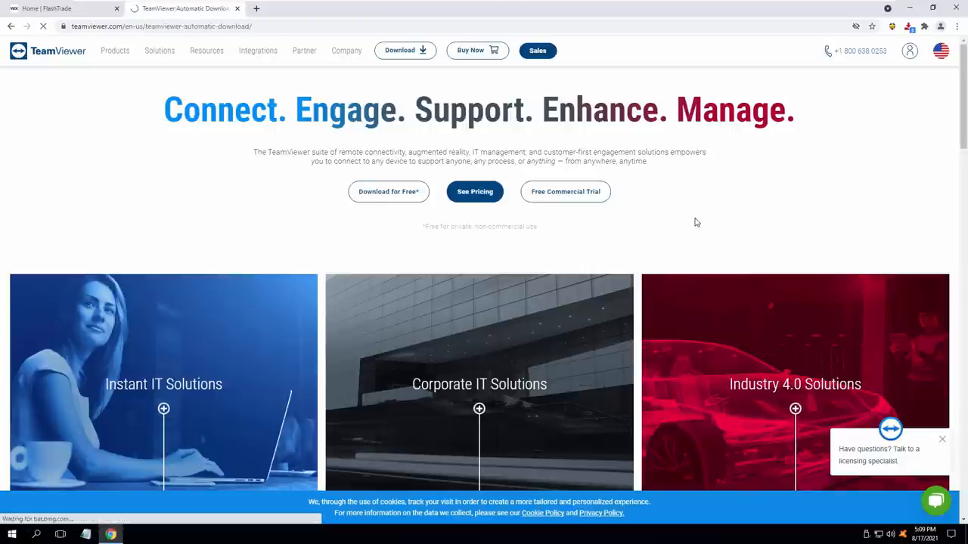
click(388, 191)
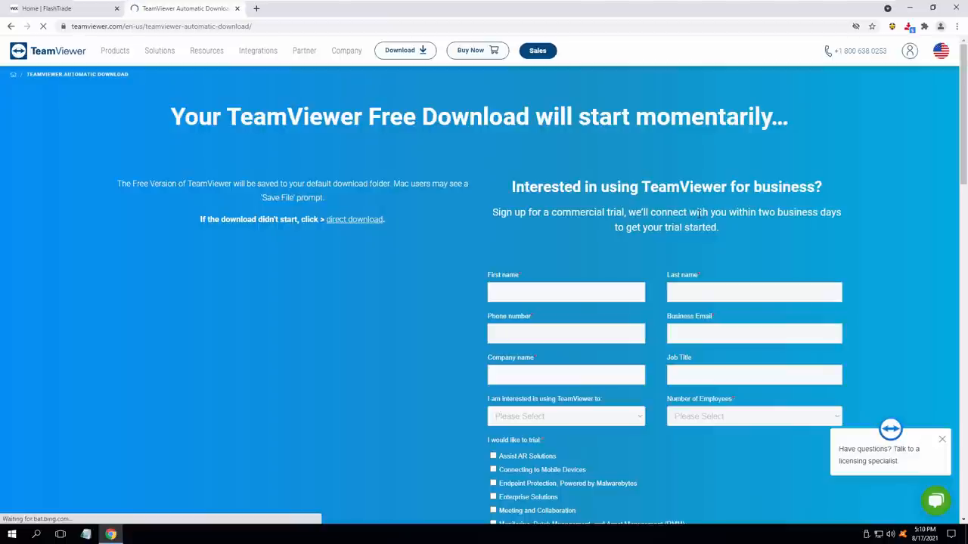
scroll(down, 3)
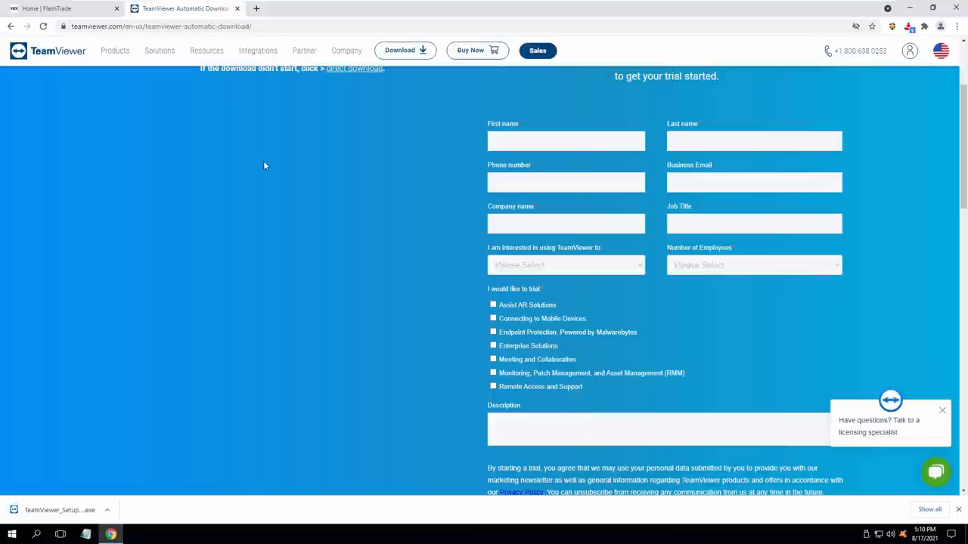
mouse_move(122, 416)
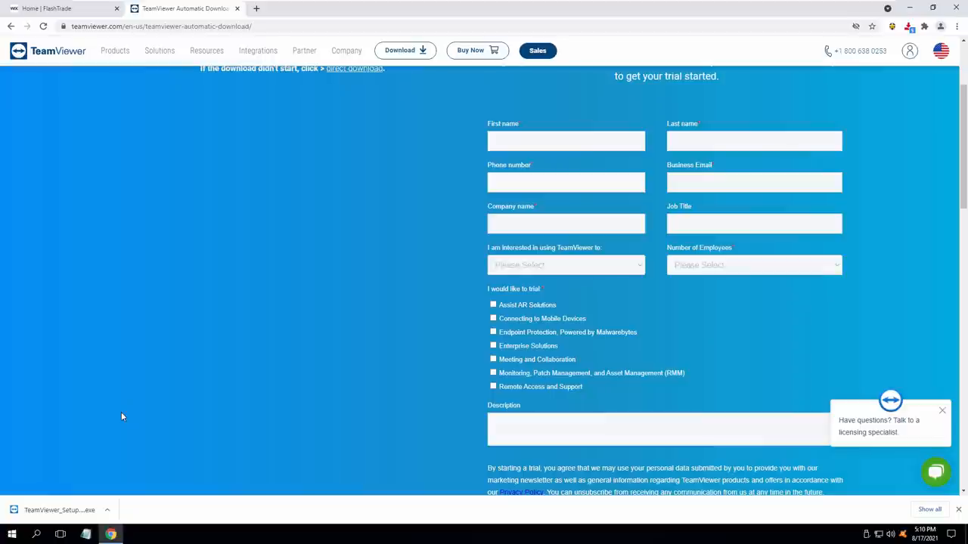
Run TeamViewer_Setup.exe with Default installation, reaching the User Account Control prompt
click(59, 510)
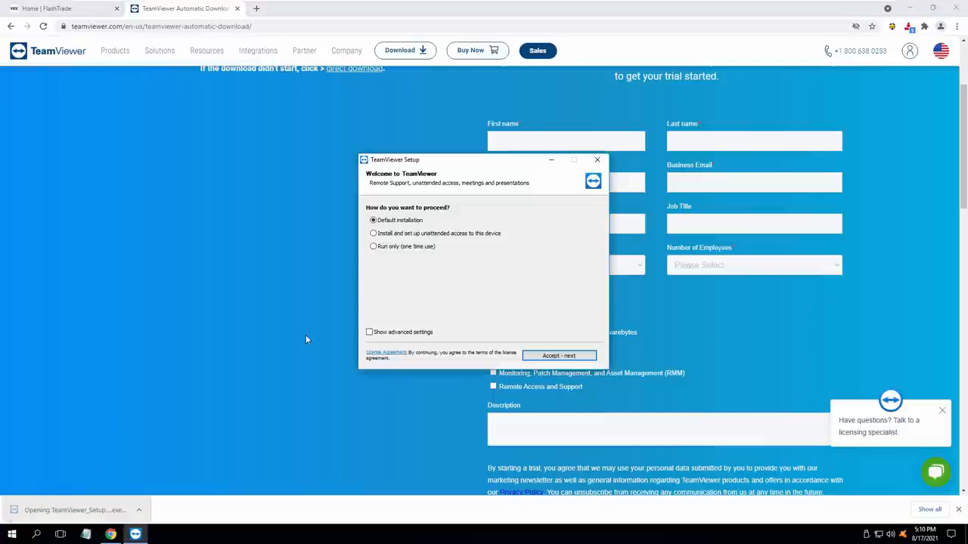
mouse_move(322, 318)
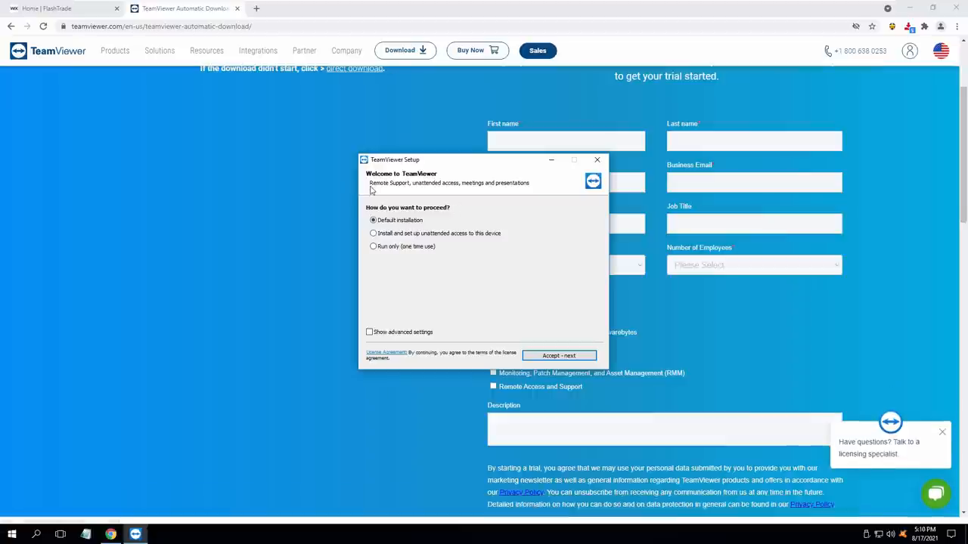
mouse_move(488, 227)
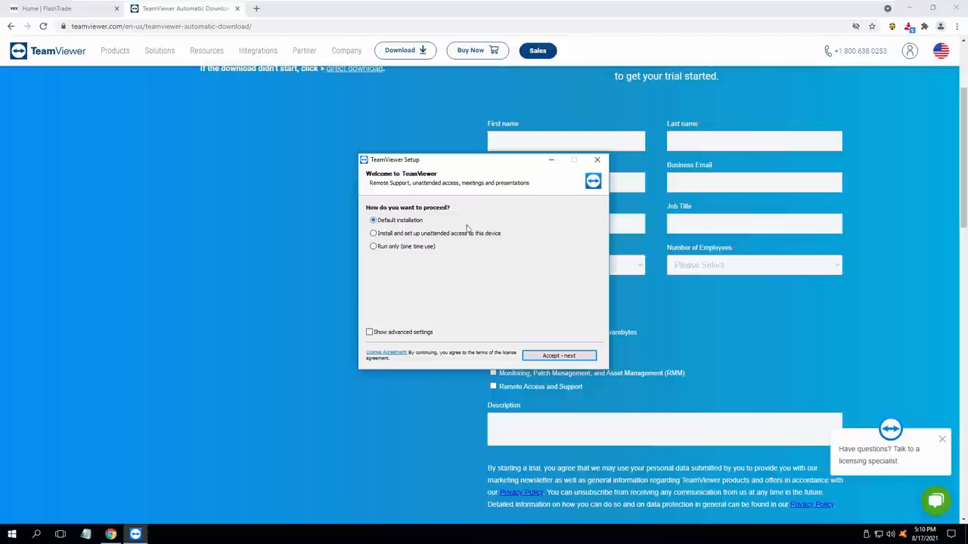
mouse_move(434, 245)
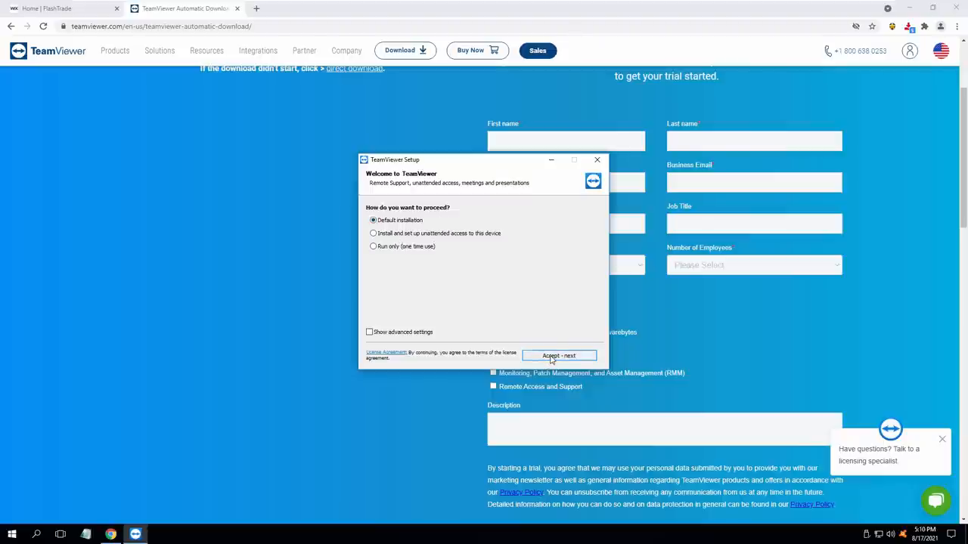
click(560, 356)
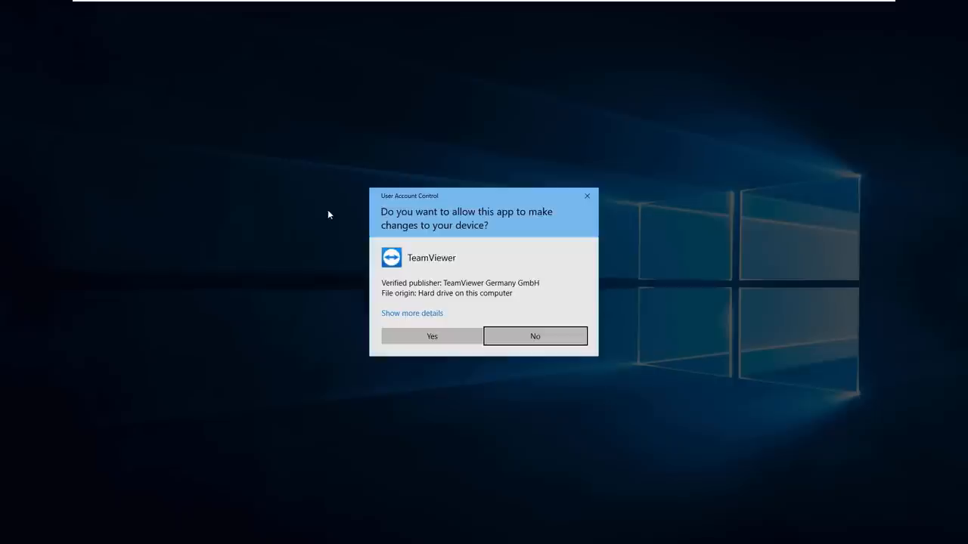
mouse_move(431, 337)
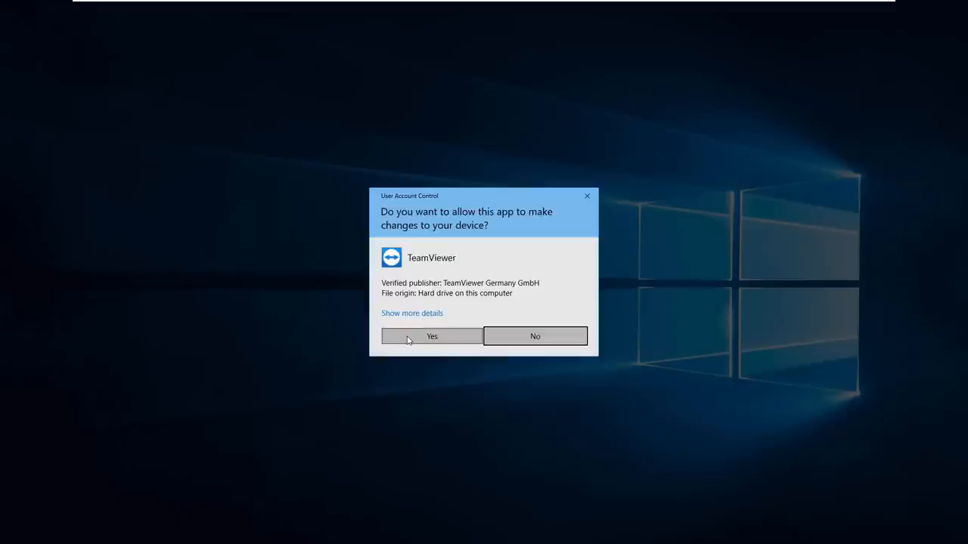
Allow TeamViewer's device changes, choose the free personal-use version, and finish setup
click(432, 337)
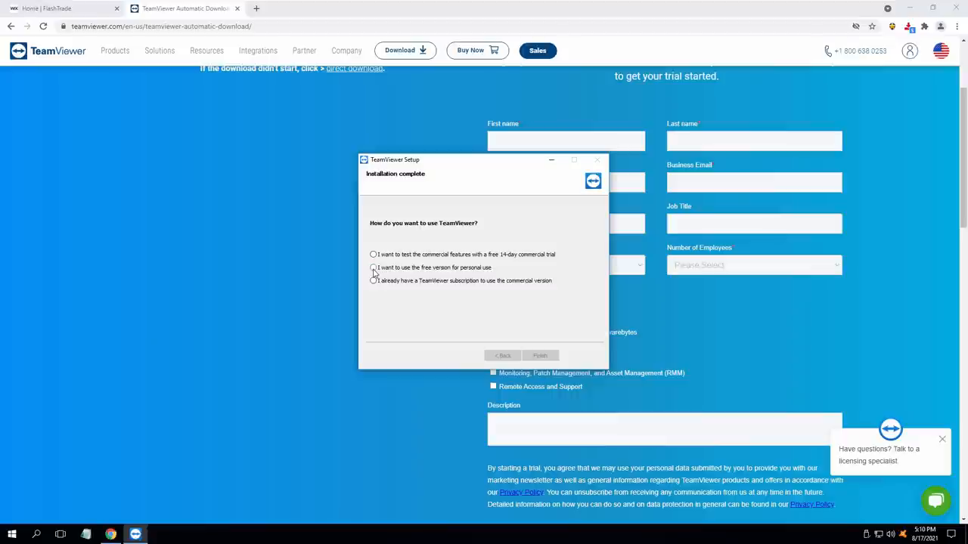
mouse_move(444, 296)
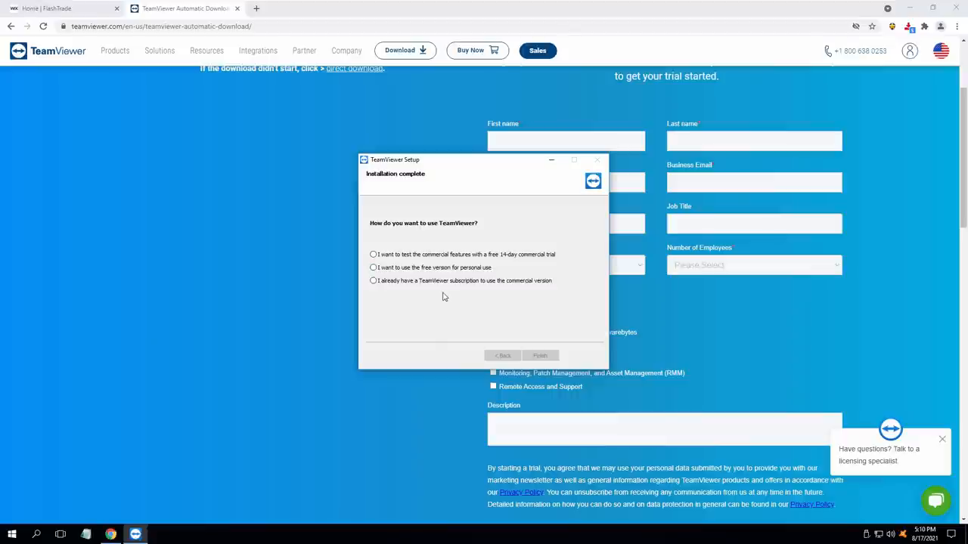
mouse_move(428, 295)
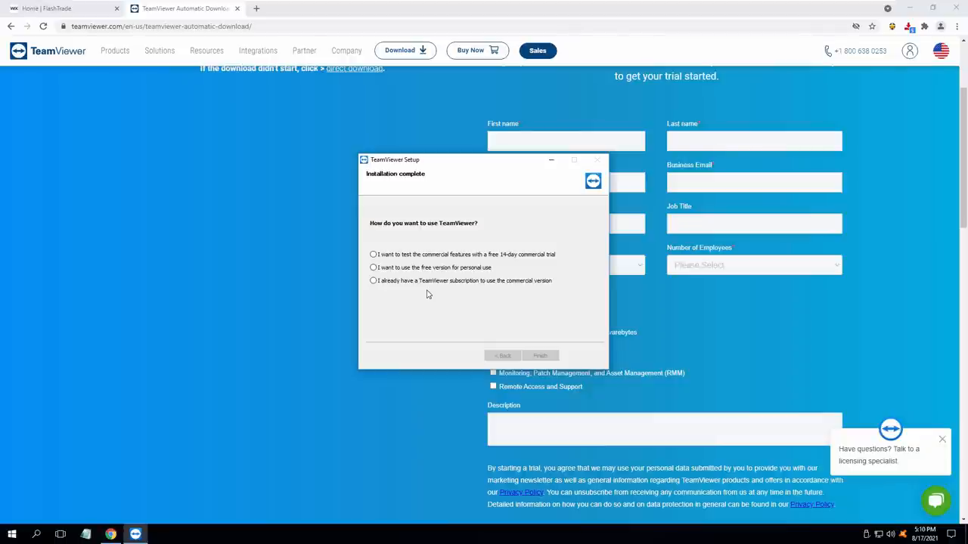
mouse_move(423, 292)
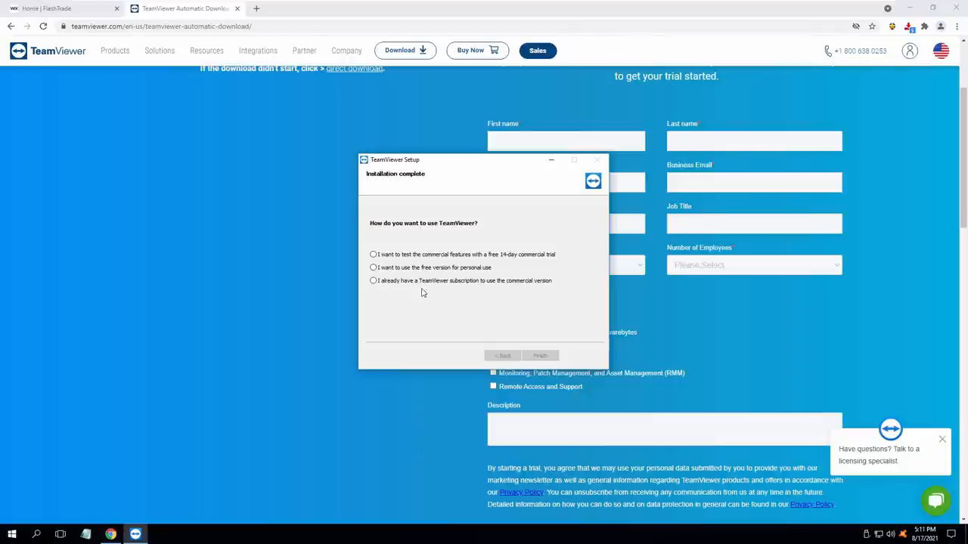
click(373, 268)
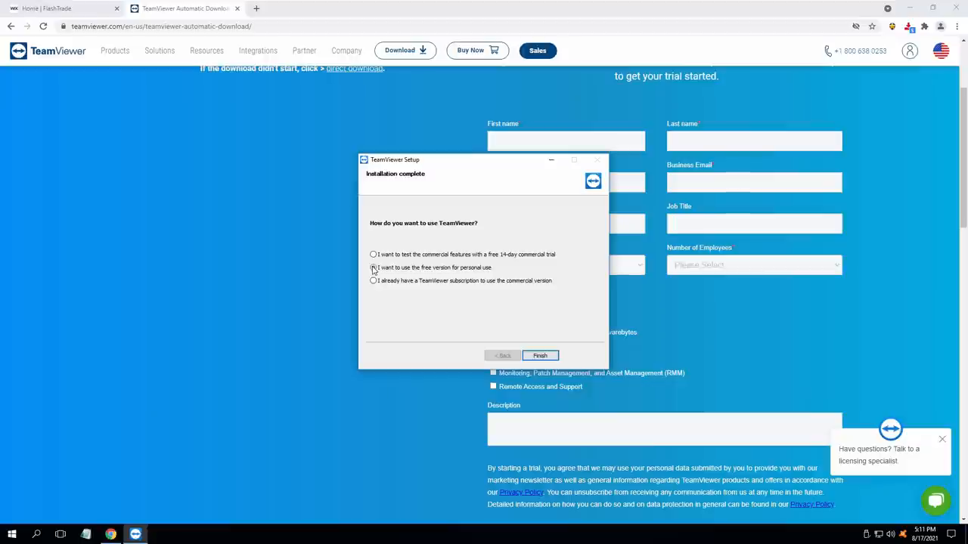
click(373, 268)
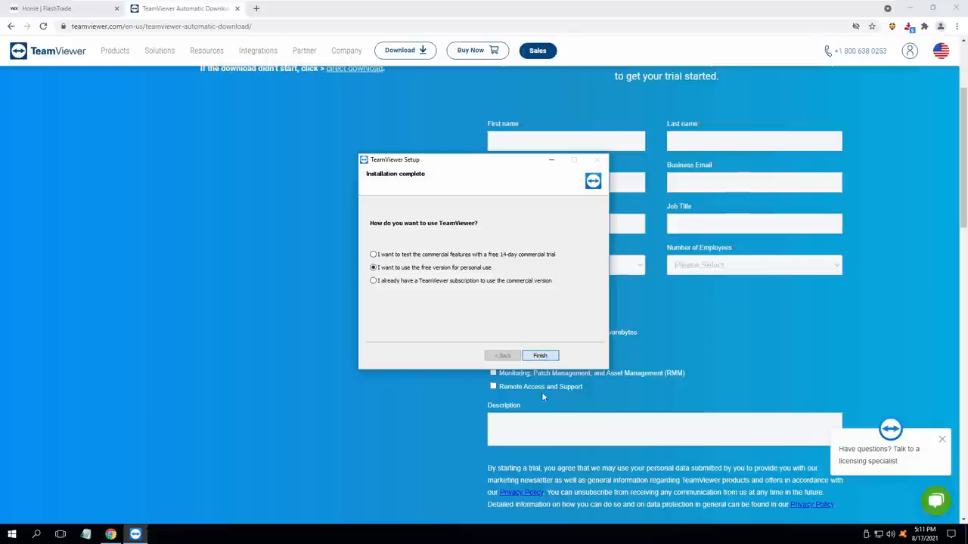
click(540, 355)
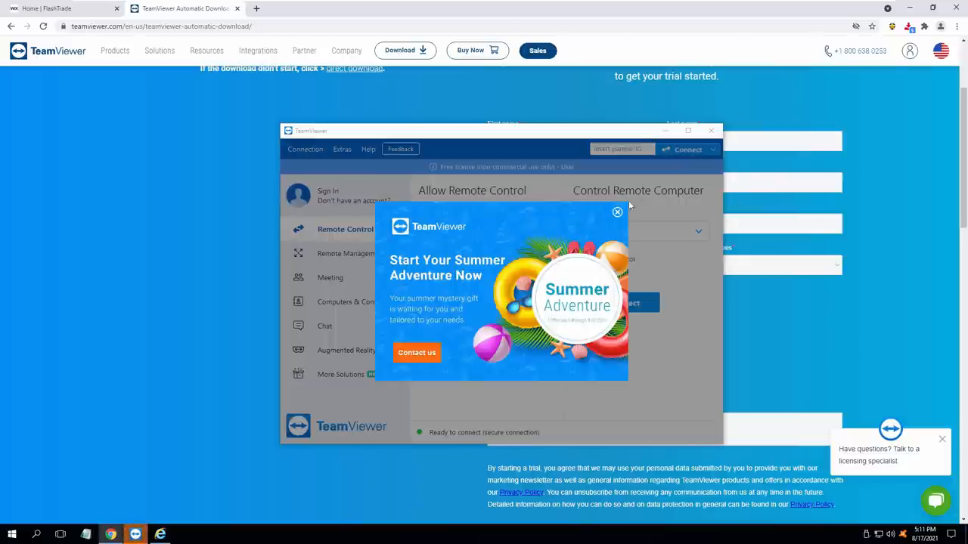
Close the Summer Adventure popup and keep Your ID and Password shown for the incoming session
click(617, 212)
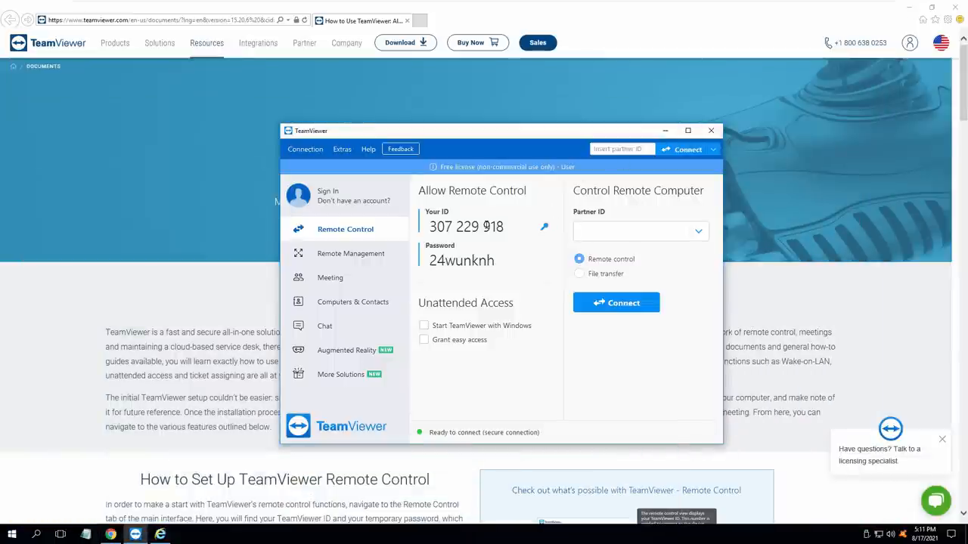
mouse_move(528, 211)
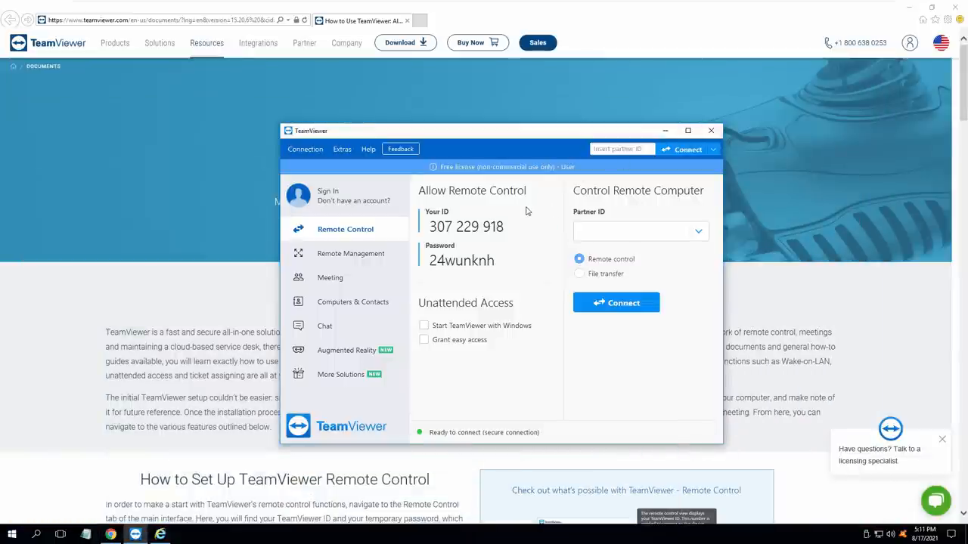
click(635, 231)
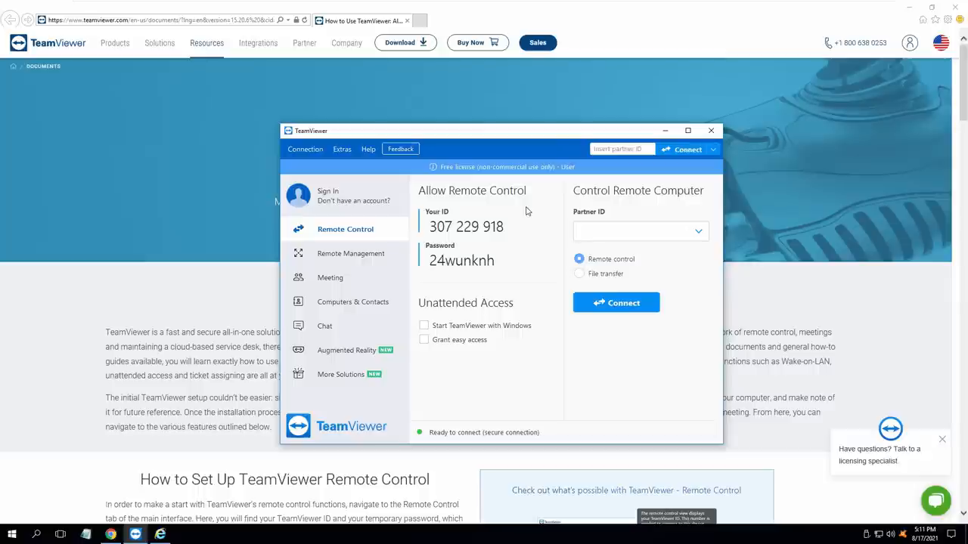
click(635, 230)
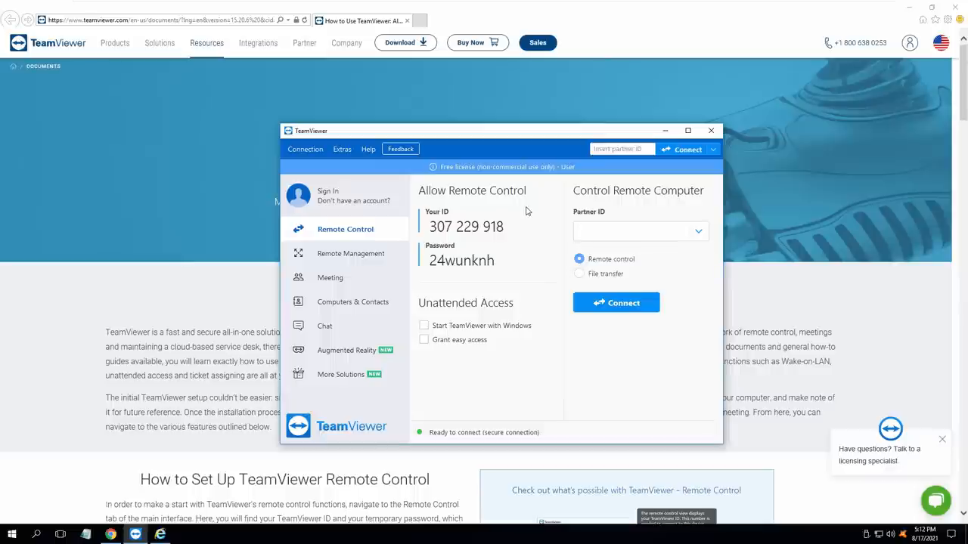
click(635, 231)
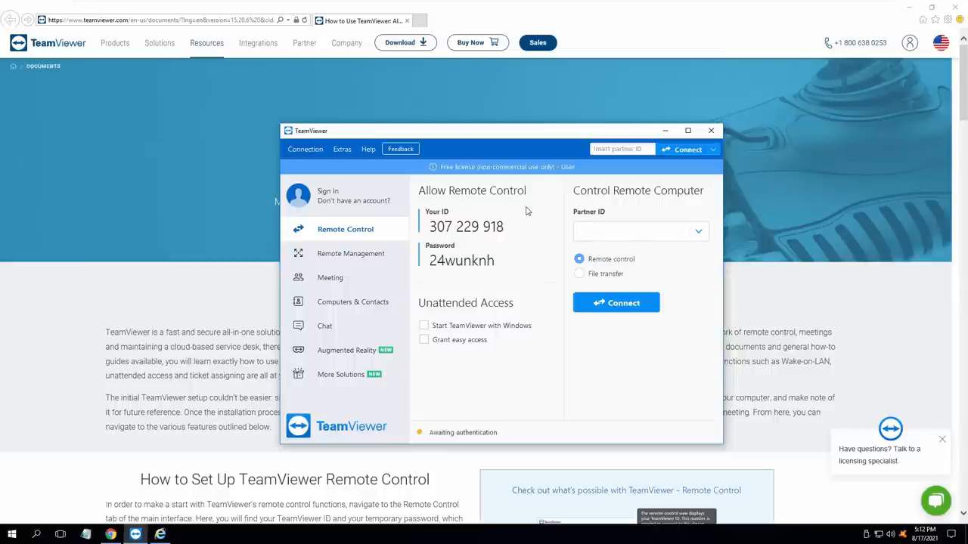
click(635, 230)
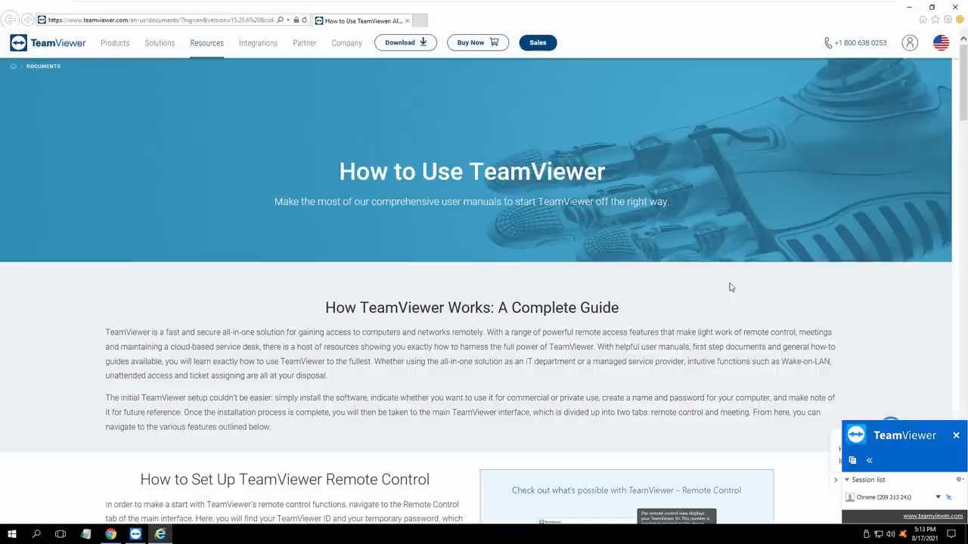
mouse_move(926, 20)
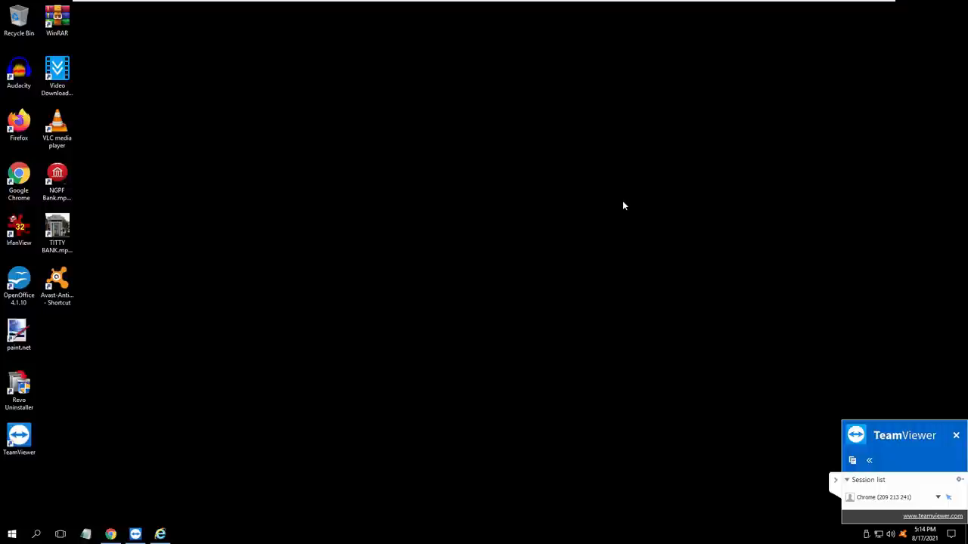
mouse_move(427, 37)
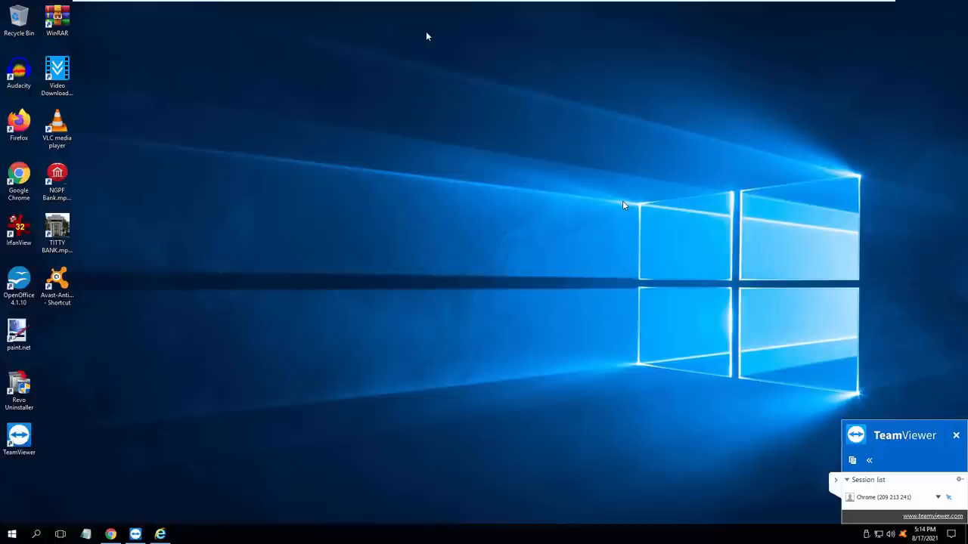
mouse_move(722, 4)
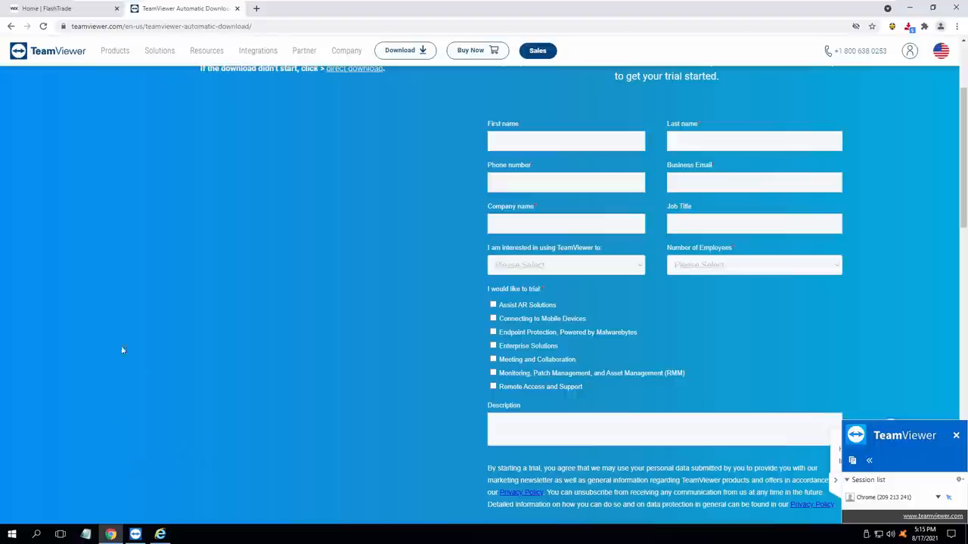
mouse_move(53, 8)
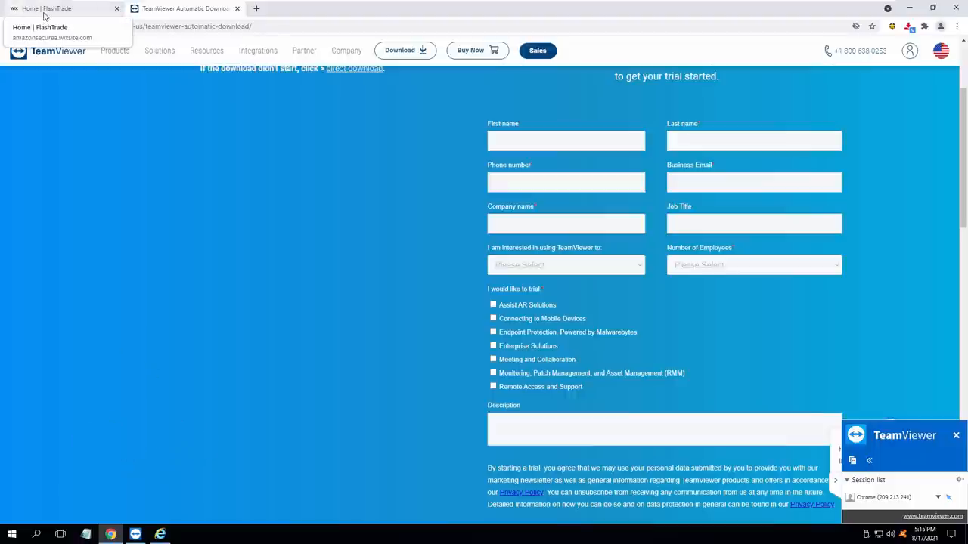
Switch to the 'Home | FlashTrade' tab with the Amazon support site
click(56, 8)
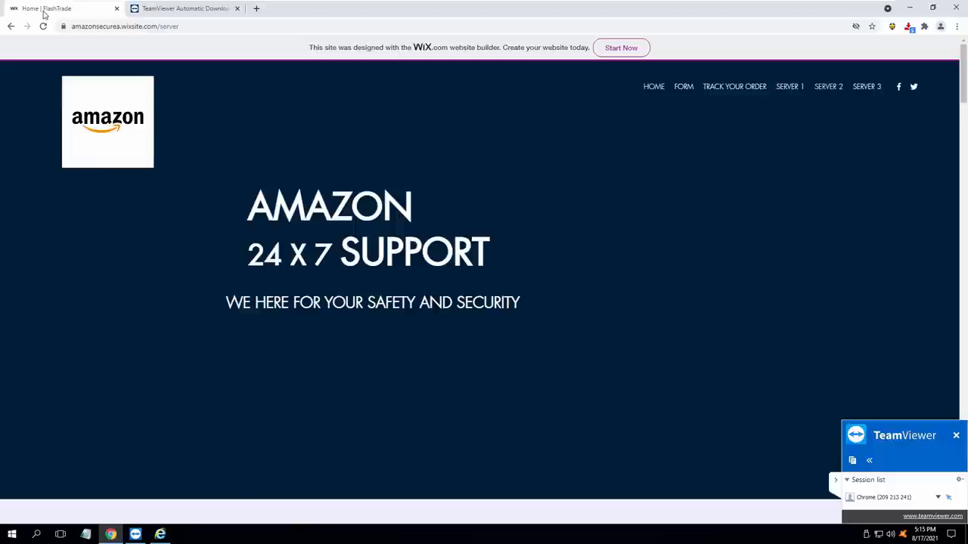
mouse_move(437, 161)
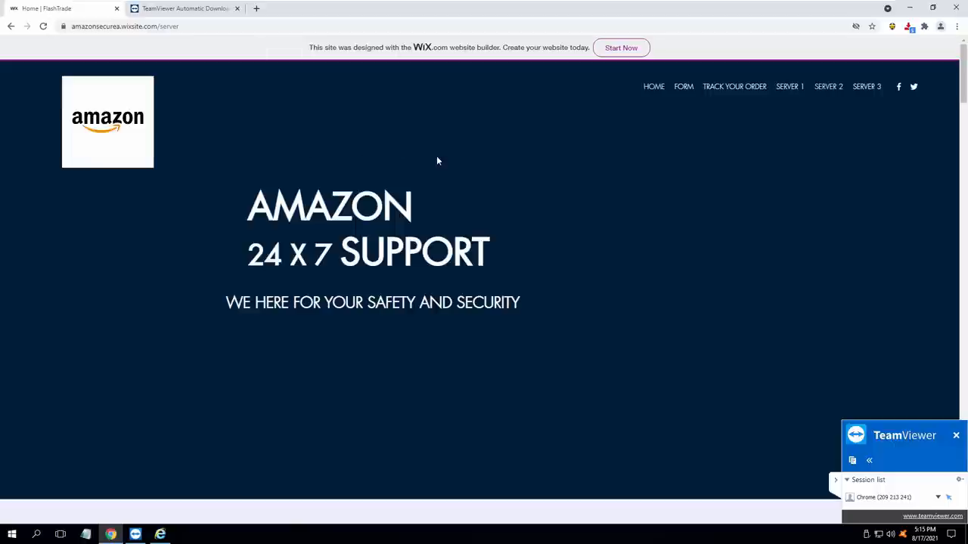
mouse_move(531, 170)
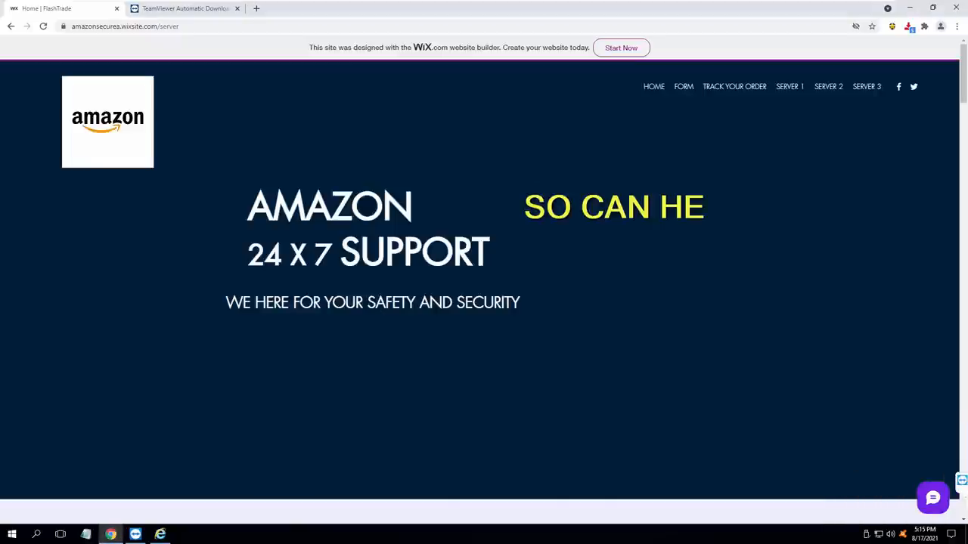
mouse_move(676, 156)
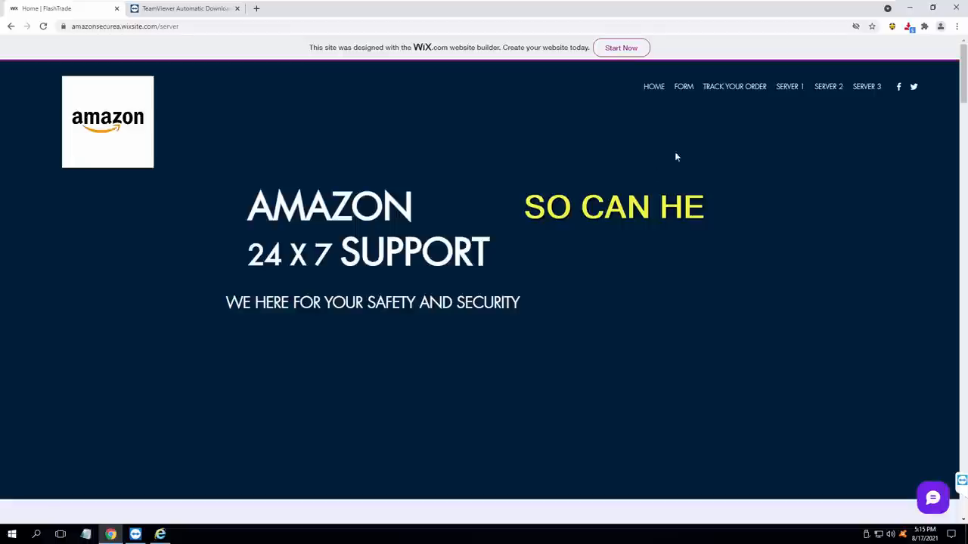
mouse_move(730, 94)
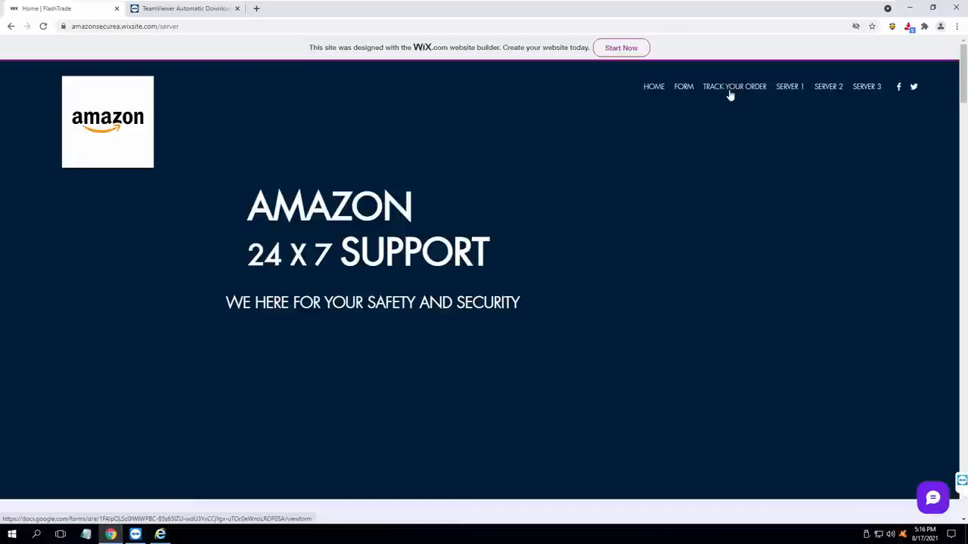
click(734, 86)
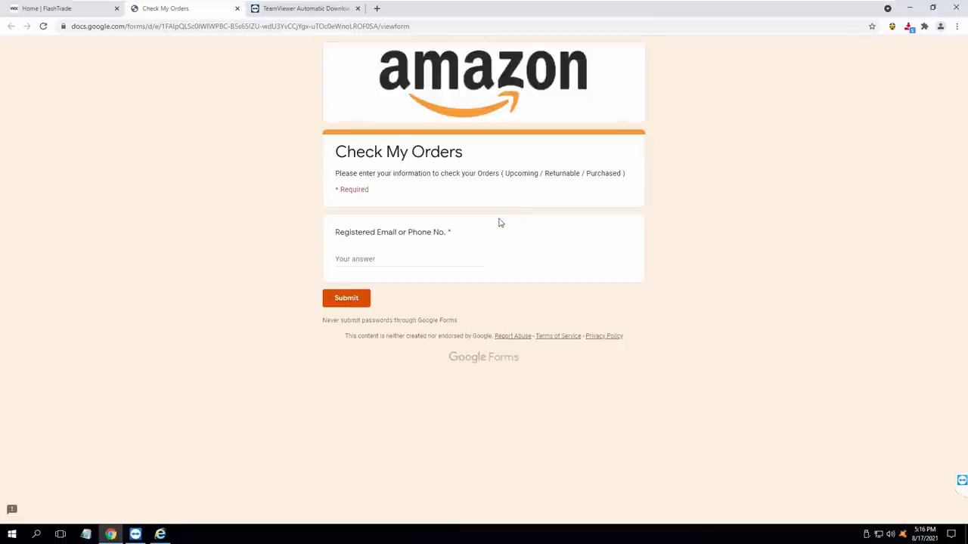
mouse_move(717, 200)
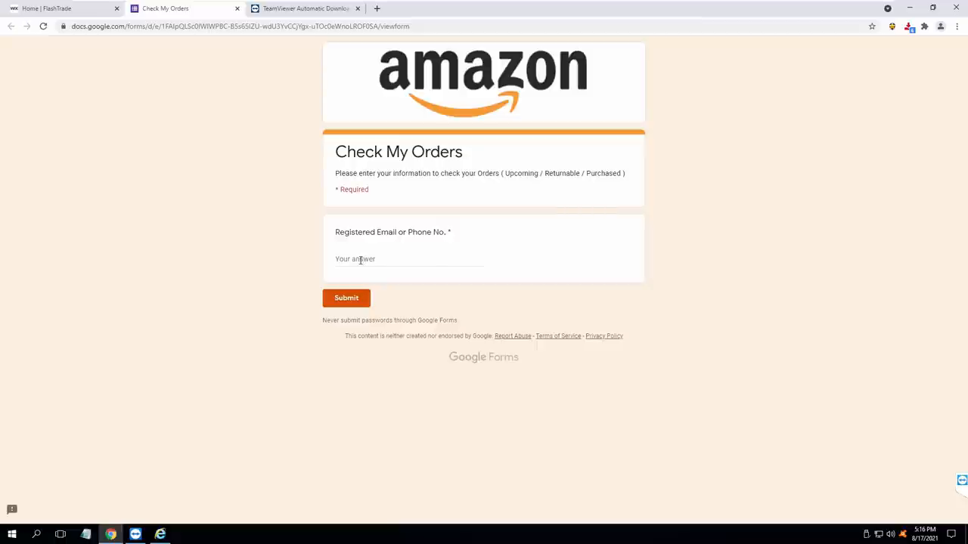
click(409, 259)
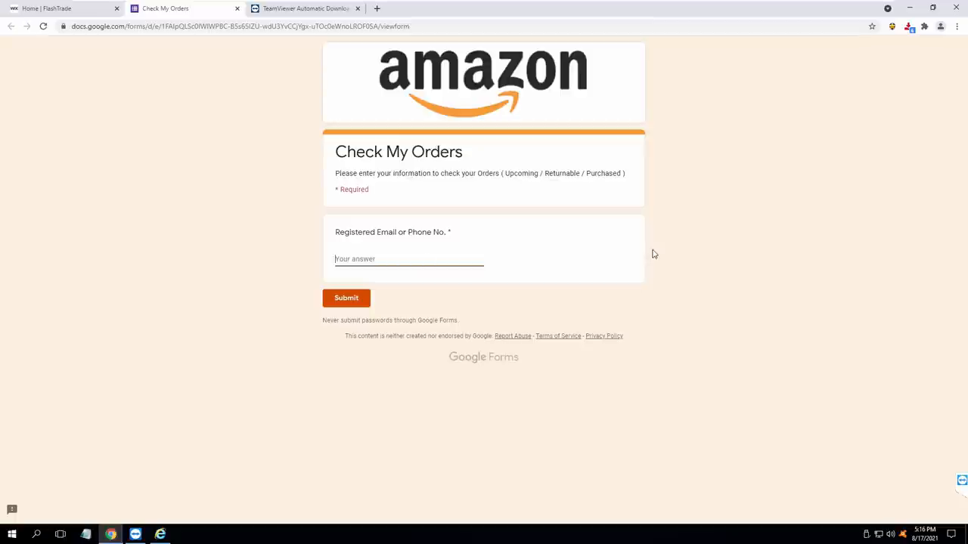
mouse_move(812, 339)
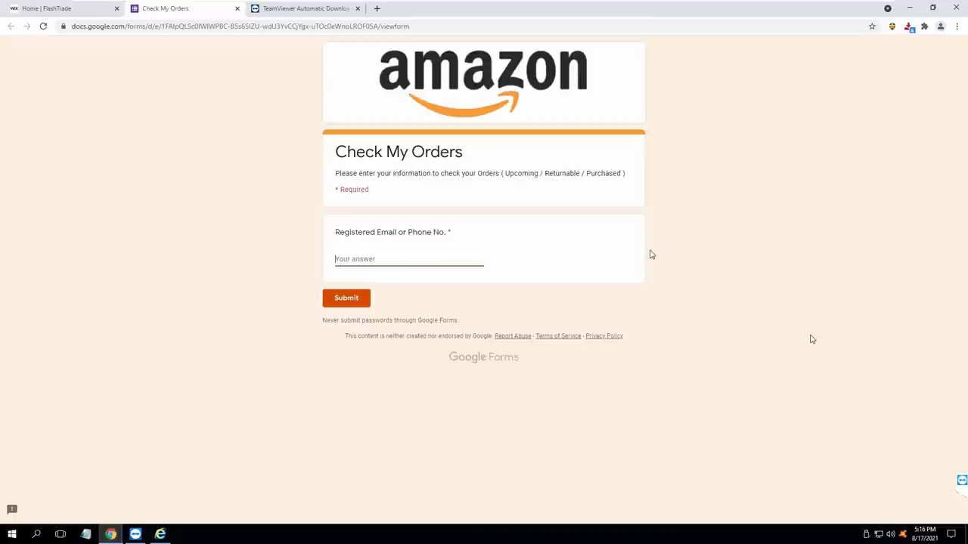
mouse_move(501, 534)
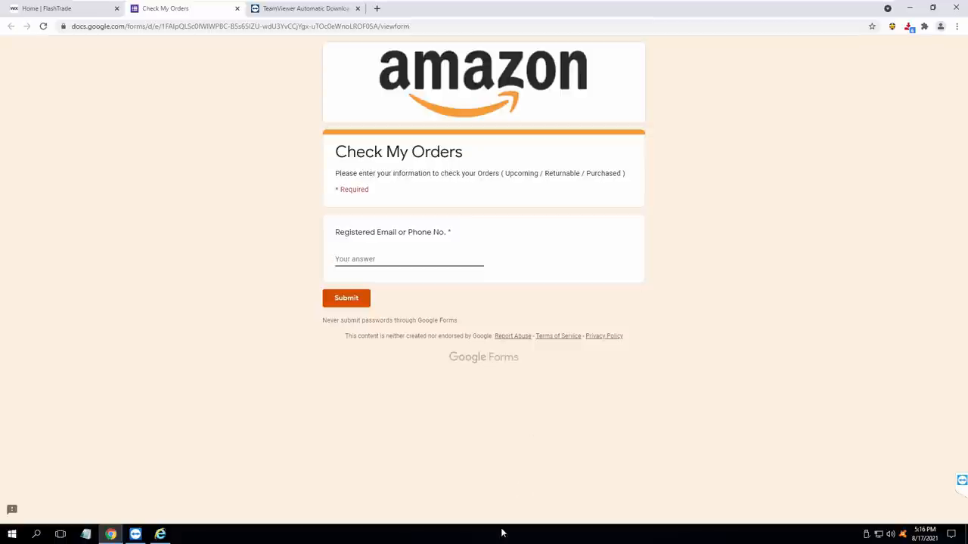
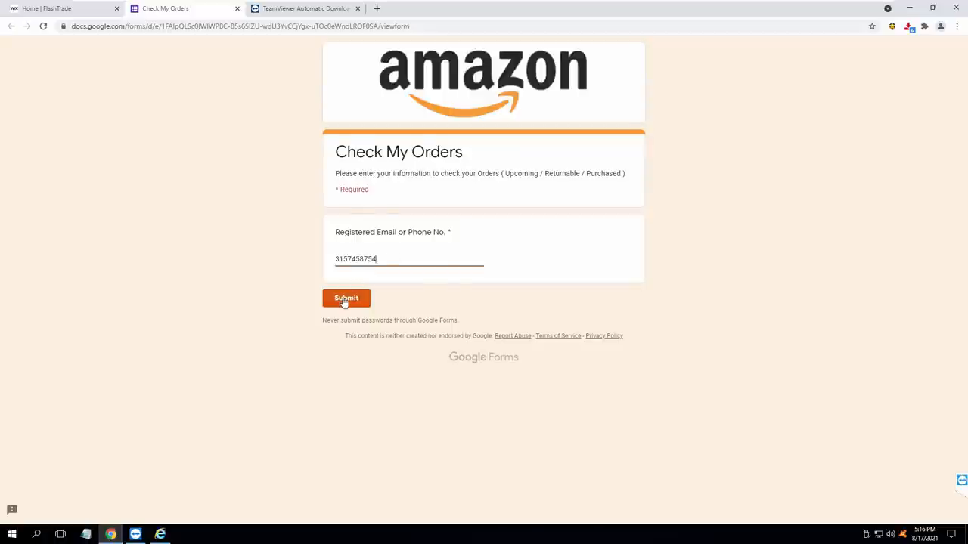
Submit Check My Orders, bringing up the Customer Verification Platform form
click(346, 298)
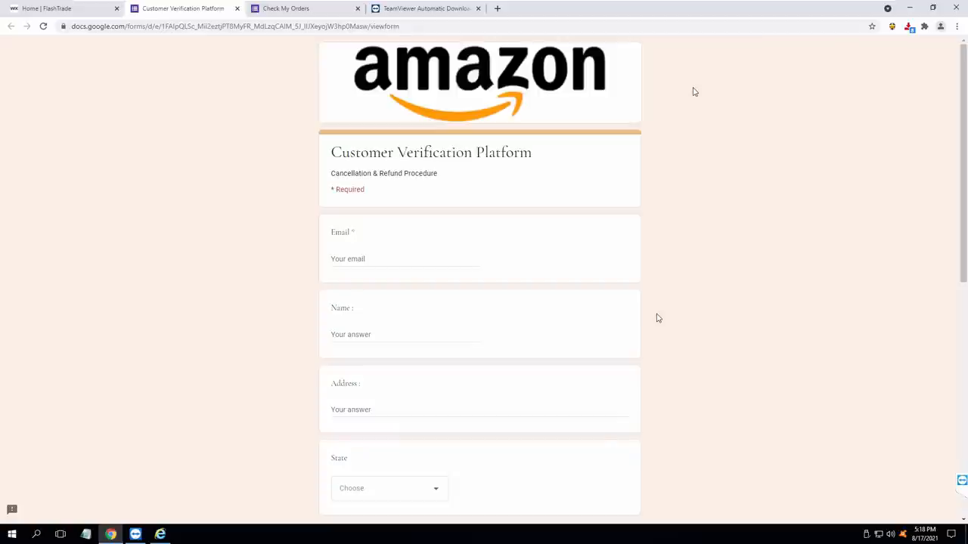
mouse_move(337, 331)
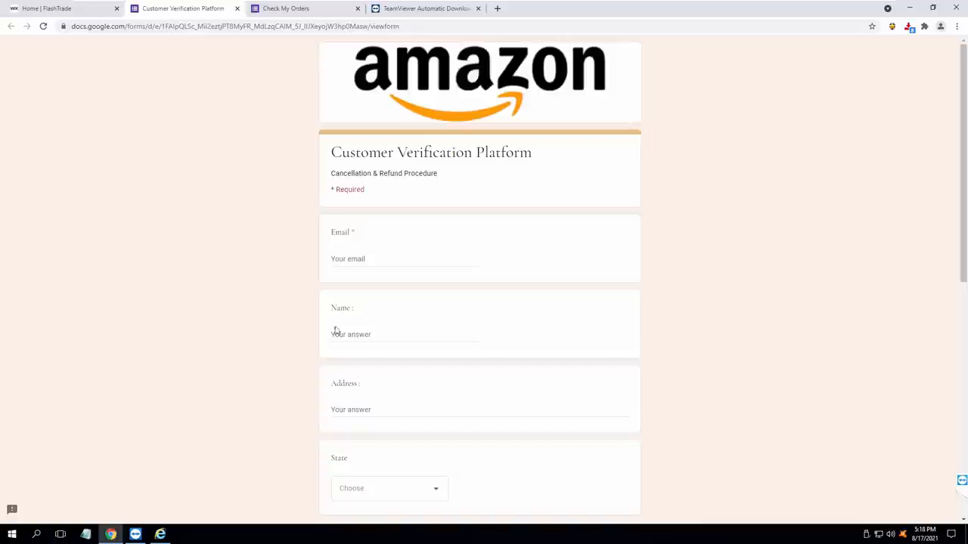
click(405, 259)
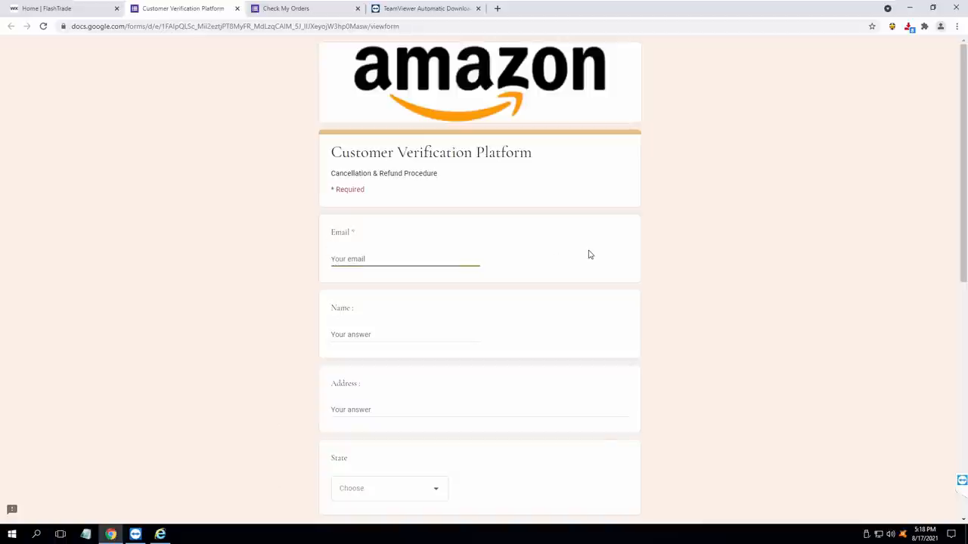
scroll(down, 3)
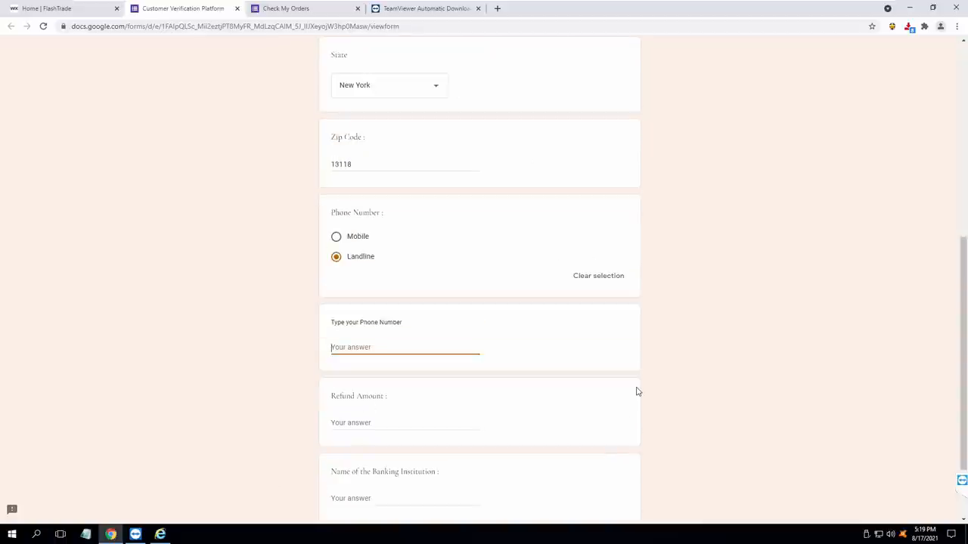
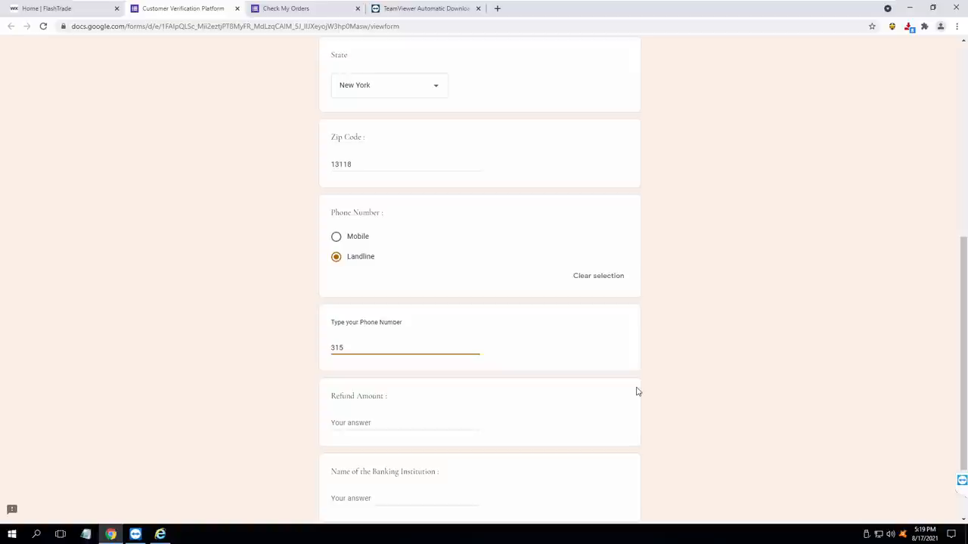
mouse_move(688, 149)
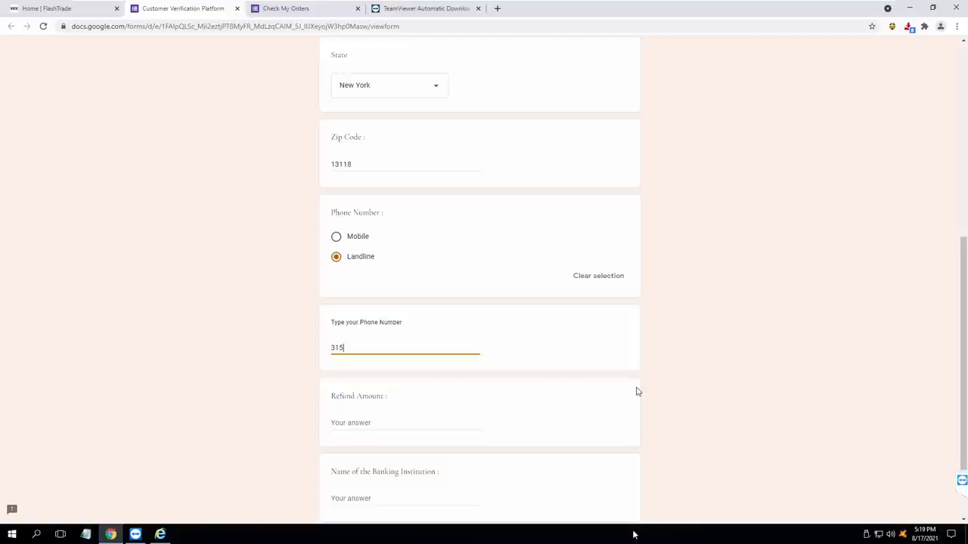
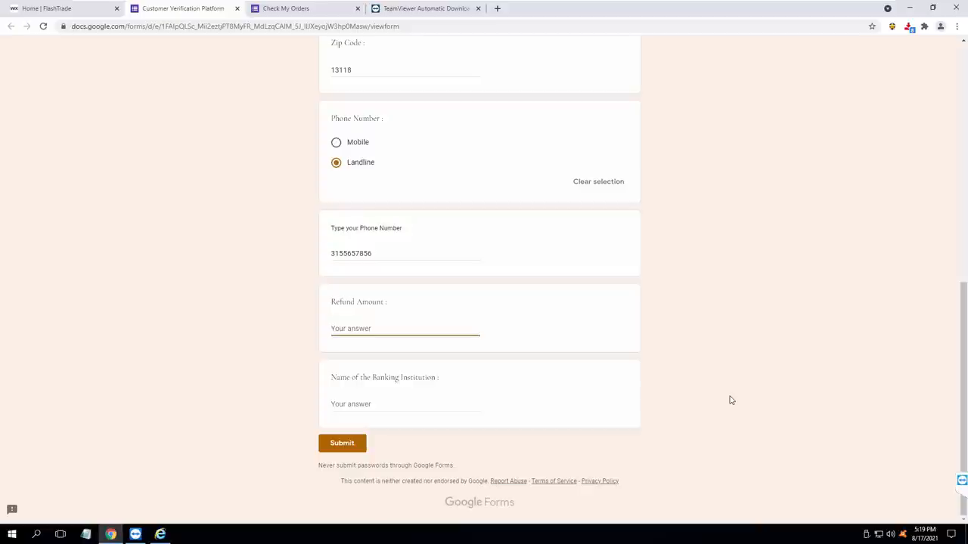
Enter a refund amount of 599.99 and start typing the bank name 'npfd'
click(404, 328)
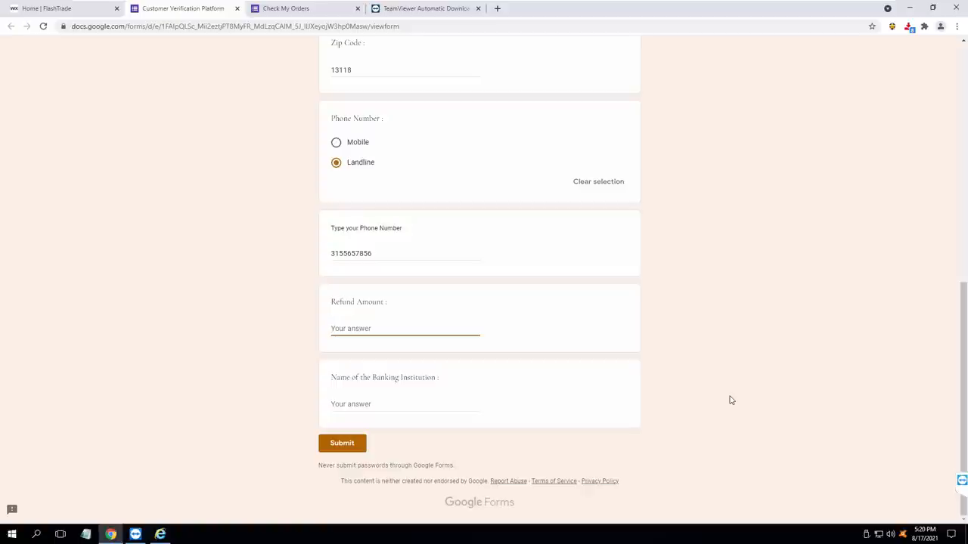
click(404, 328)
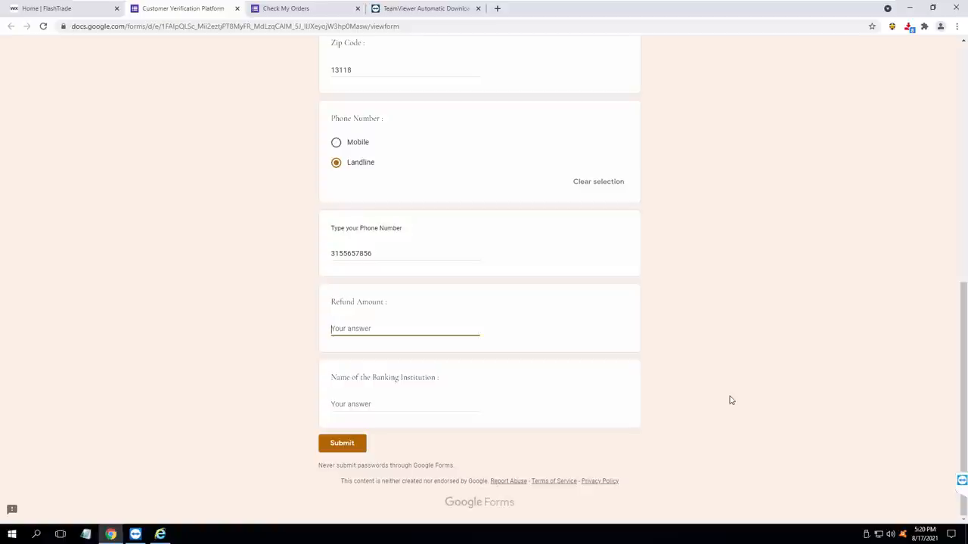
text(5)
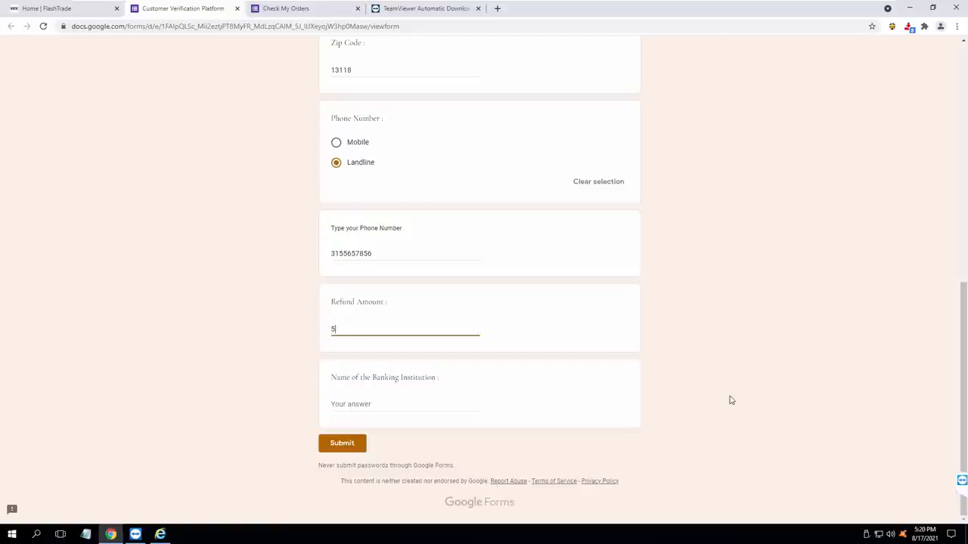
text(99.)
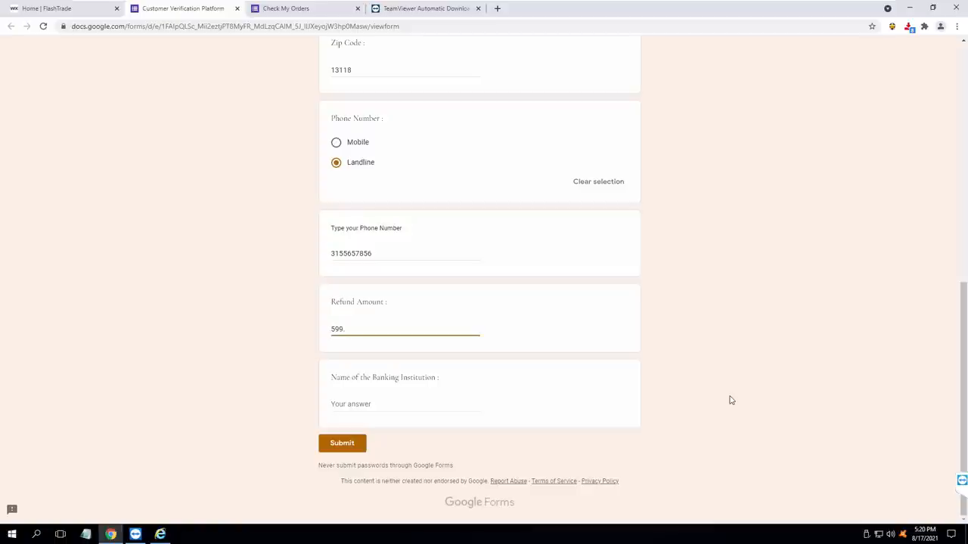
text(99)
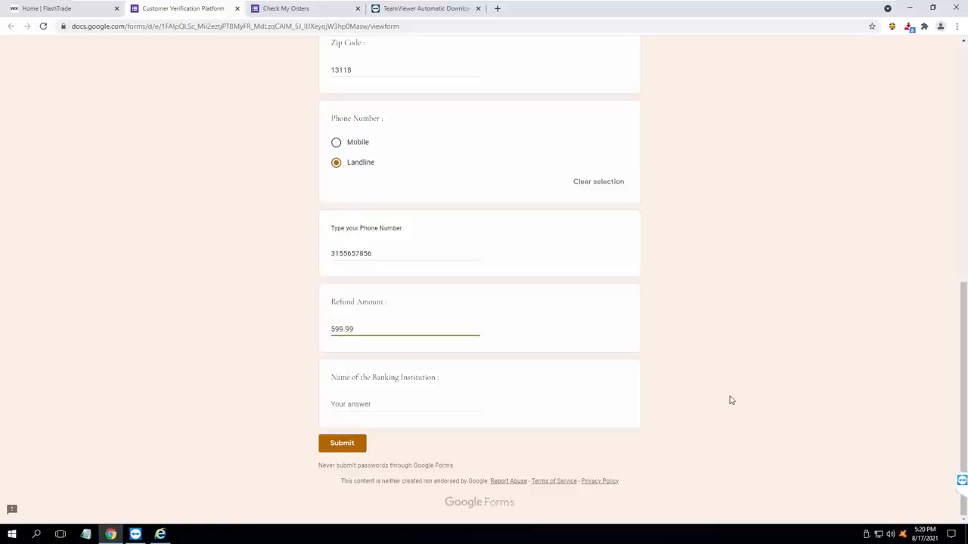
click(405, 404)
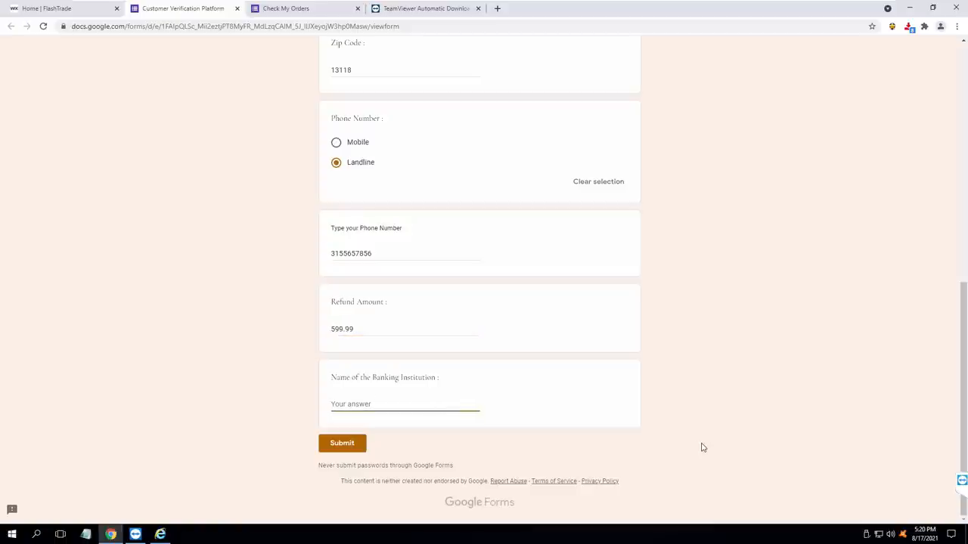
text(npfd)
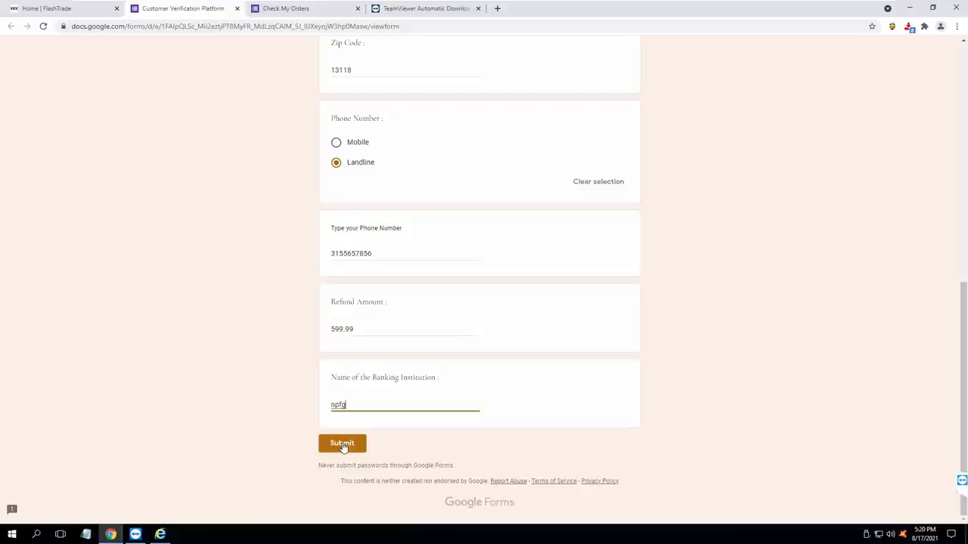
Submit the completed verification form
click(342, 443)
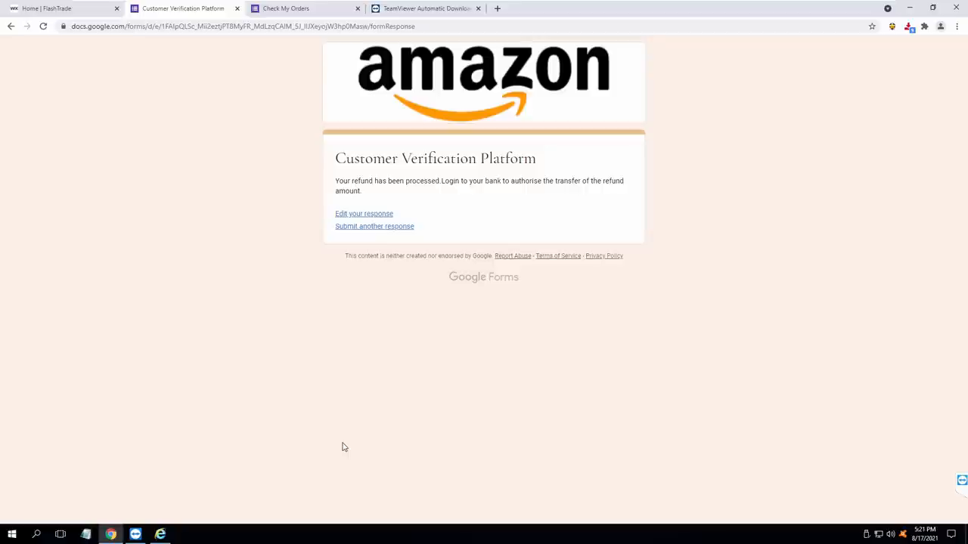
mouse_move(955, 90)
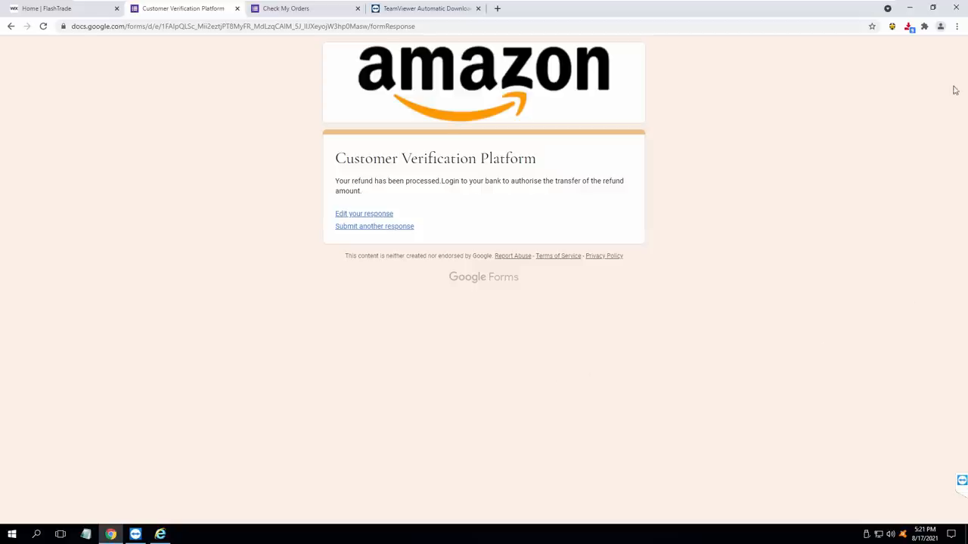
Log into the NGPF bank simulator from its bookmark with the saved username, then open savings account activity
click(958, 27)
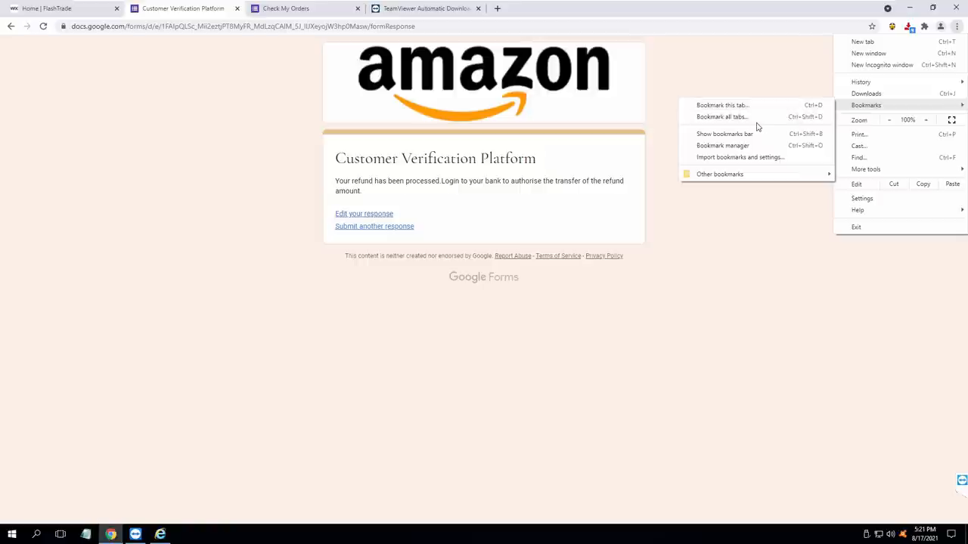
mouse_move(719, 174)
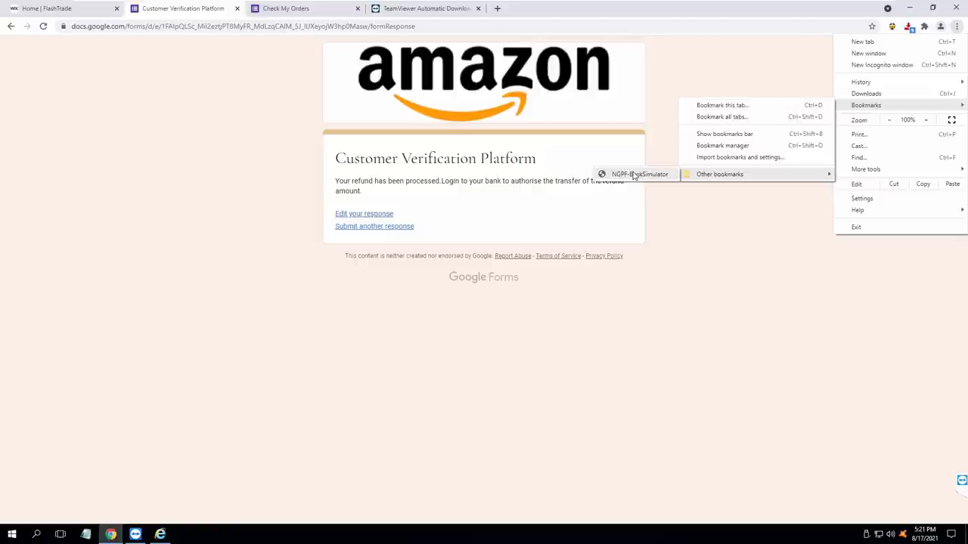
click(639, 174)
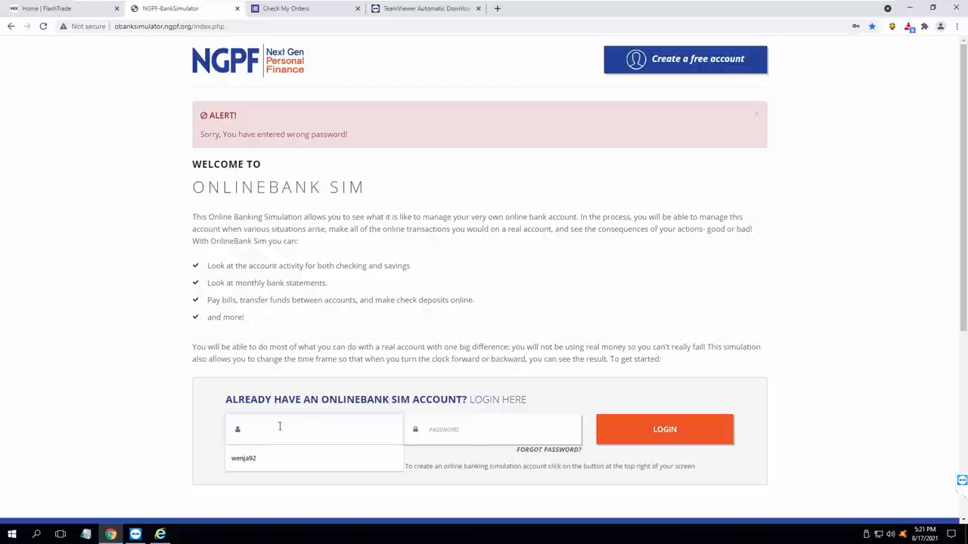
click(244, 458)
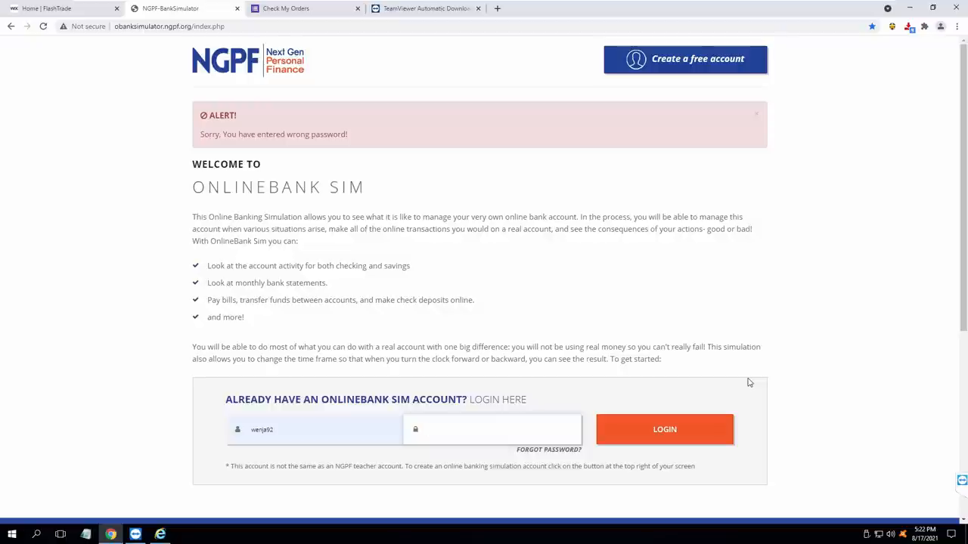
click(664, 429)
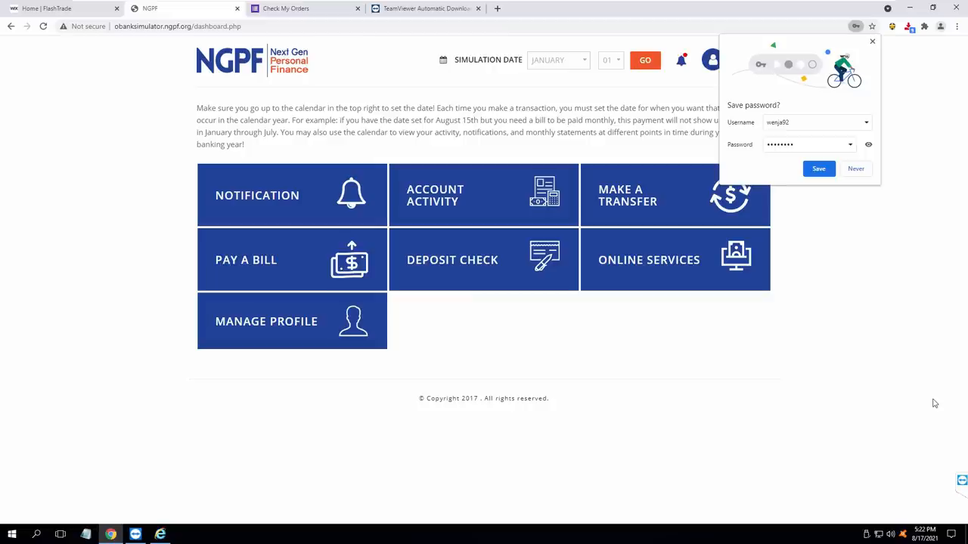
click(855, 168)
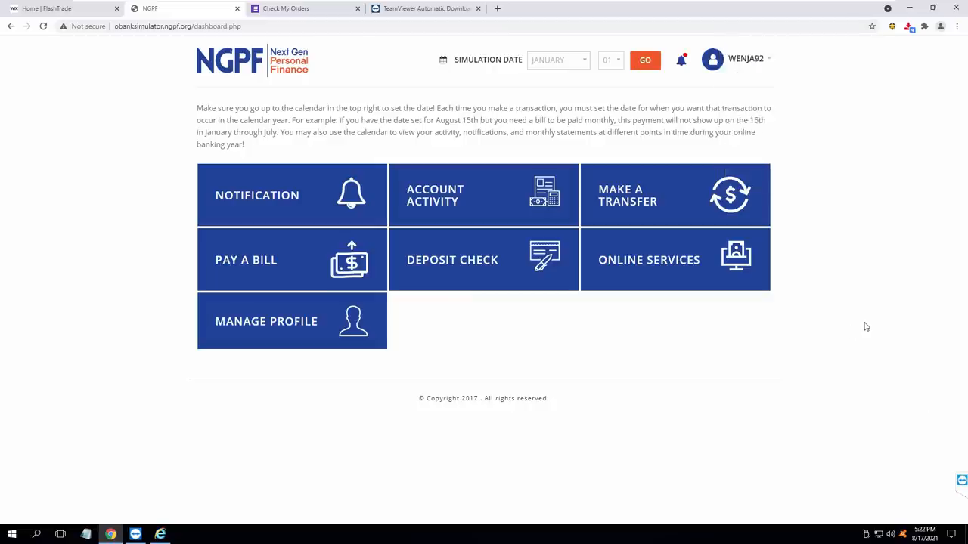
mouse_move(851, 333)
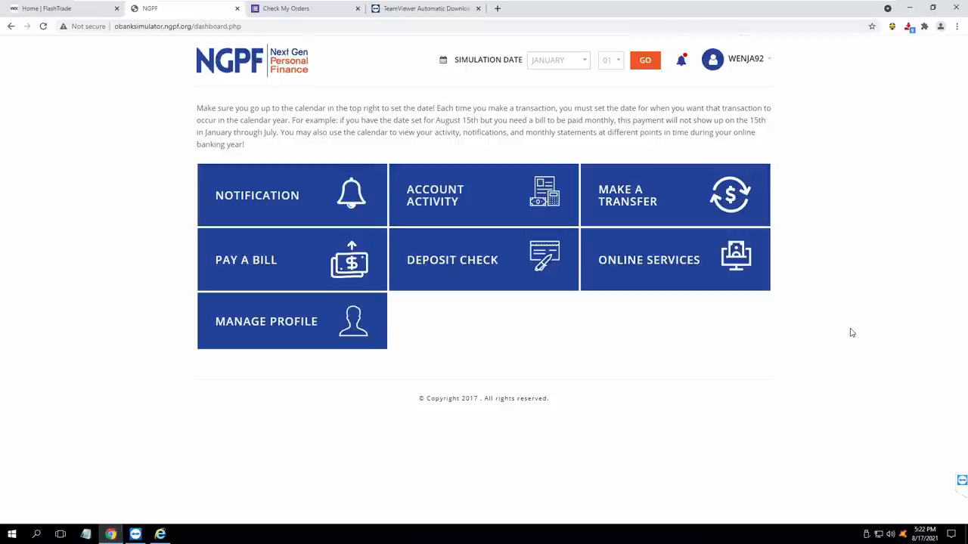
click(291, 196)
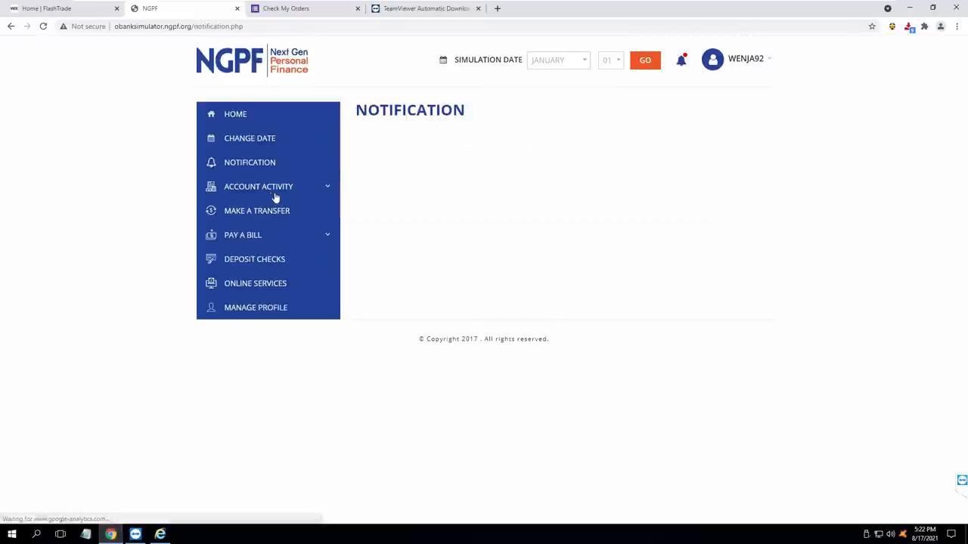
mouse_move(655, 265)
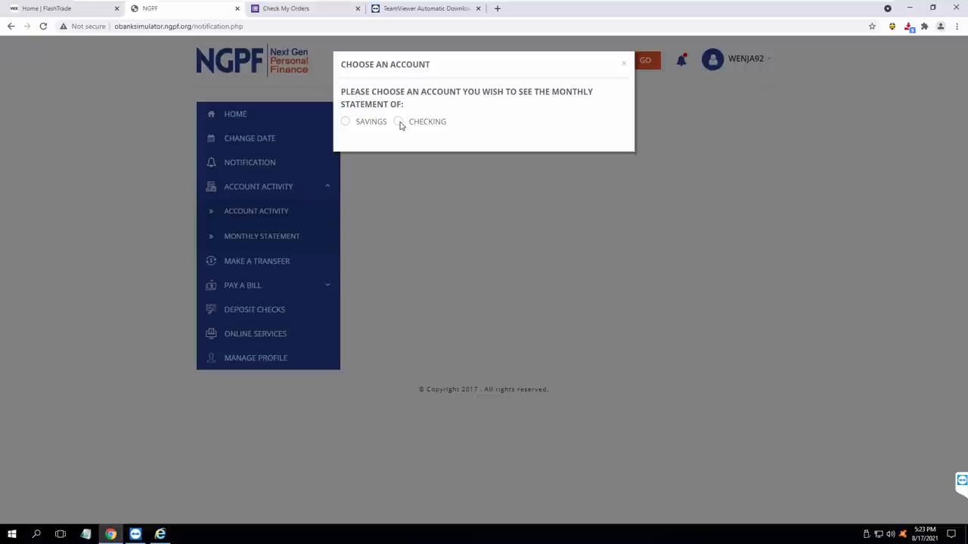
click(400, 122)
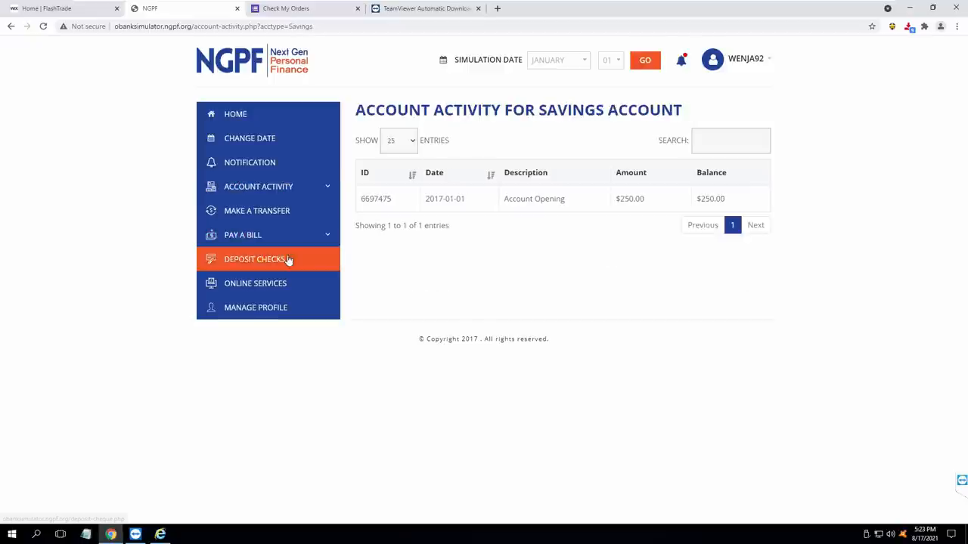
mouse_move(726, 209)
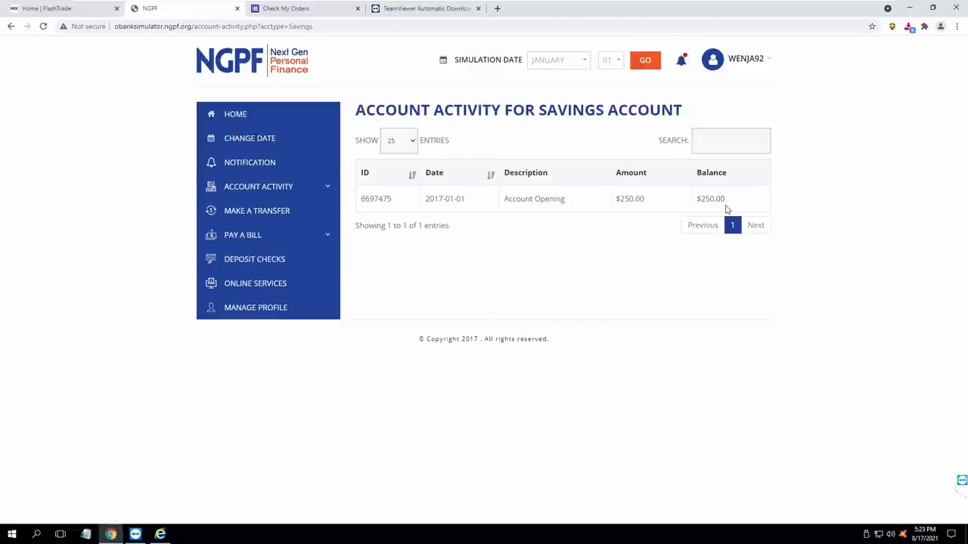
mouse_move(522, 316)
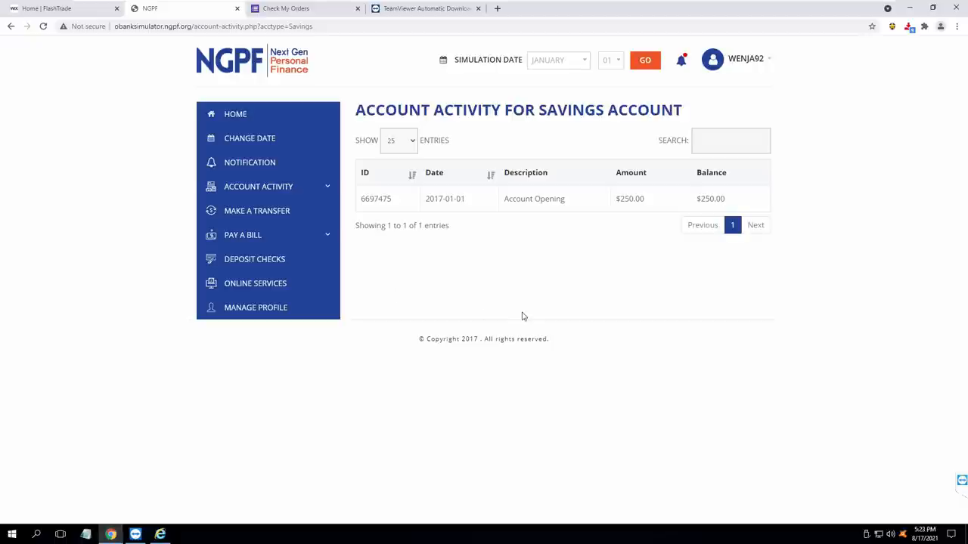
mouse_move(512, 319)
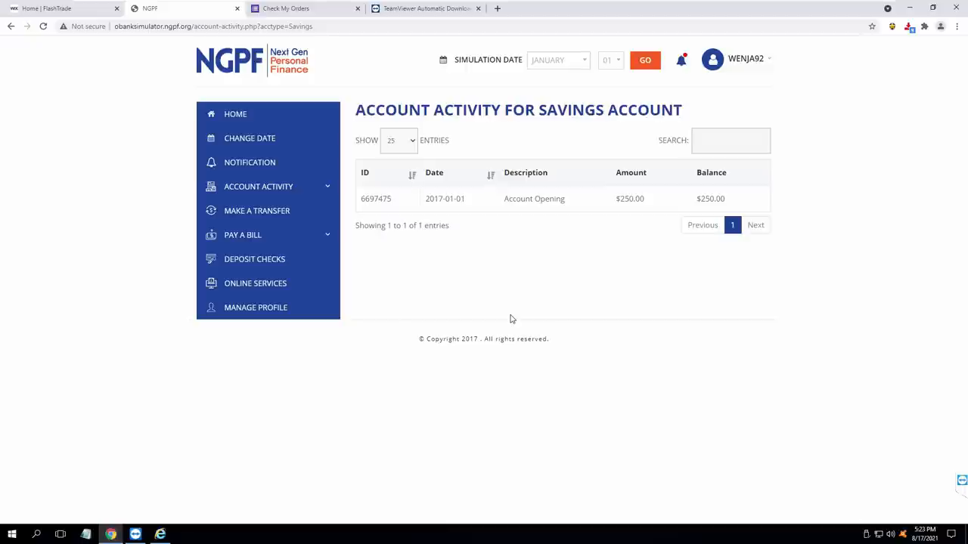
mouse_move(341, 231)
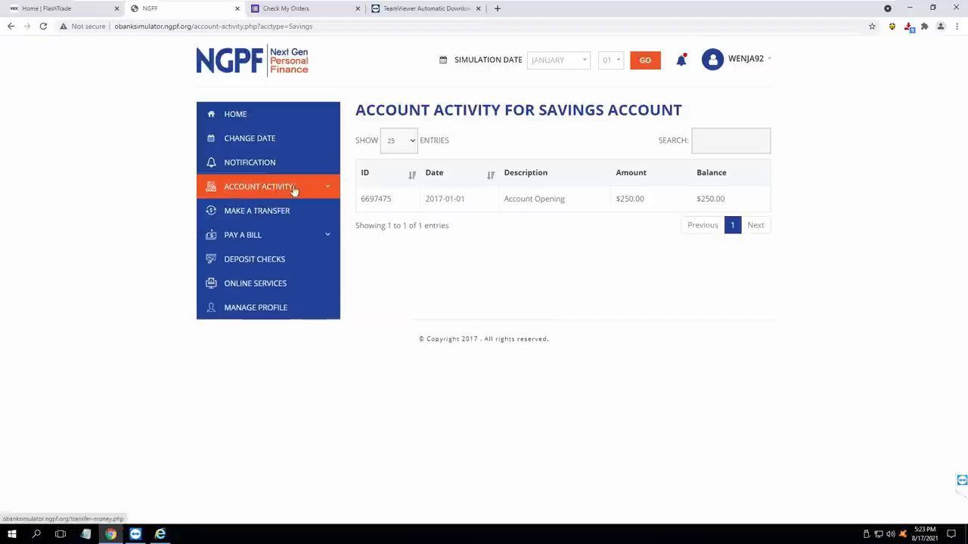
Expand and then collapse the Account Activity submenu in the sidebar
click(259, 186)
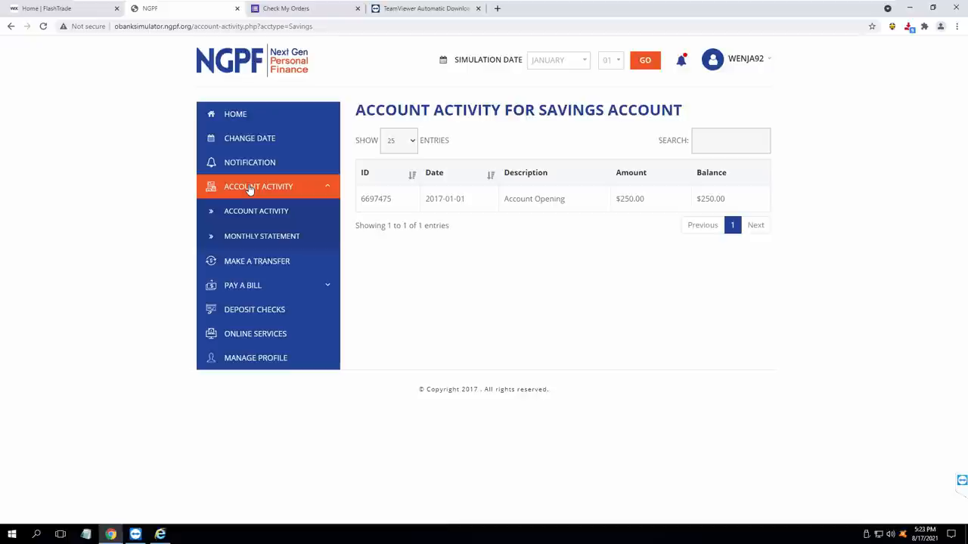
click(258, 186)
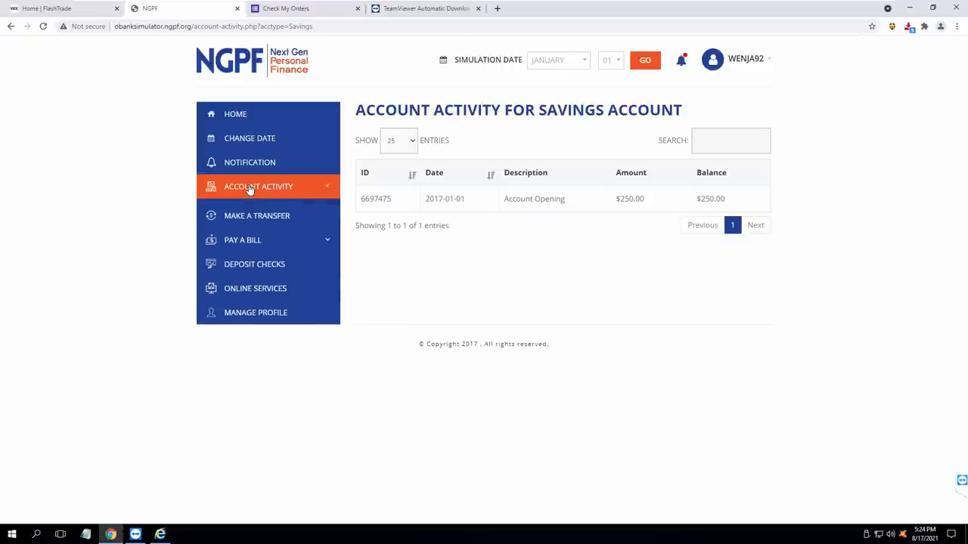
View checking account activity, then the Notification and Online Services pages
click(259, 187)
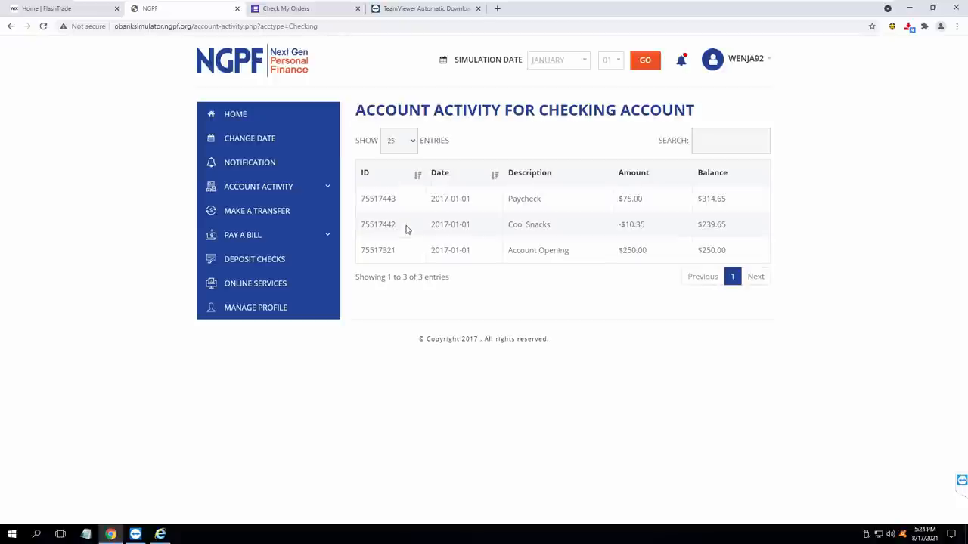
mouse_move(583, 329)
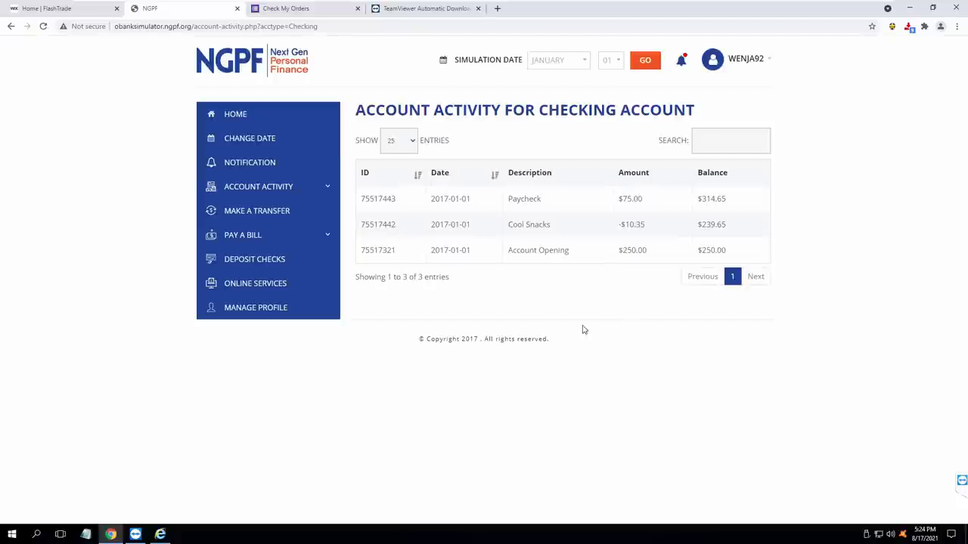
click(250, 162)
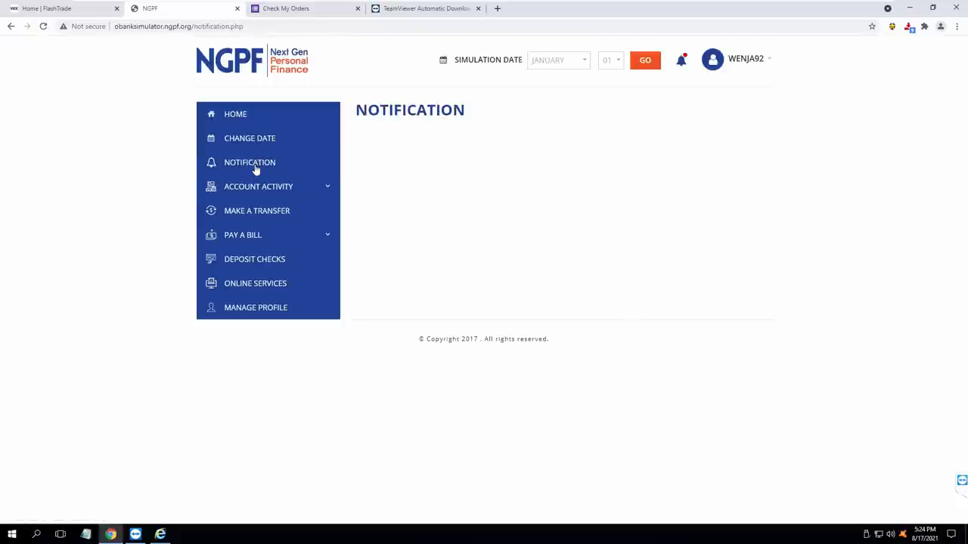
mouse_move(433, 243)
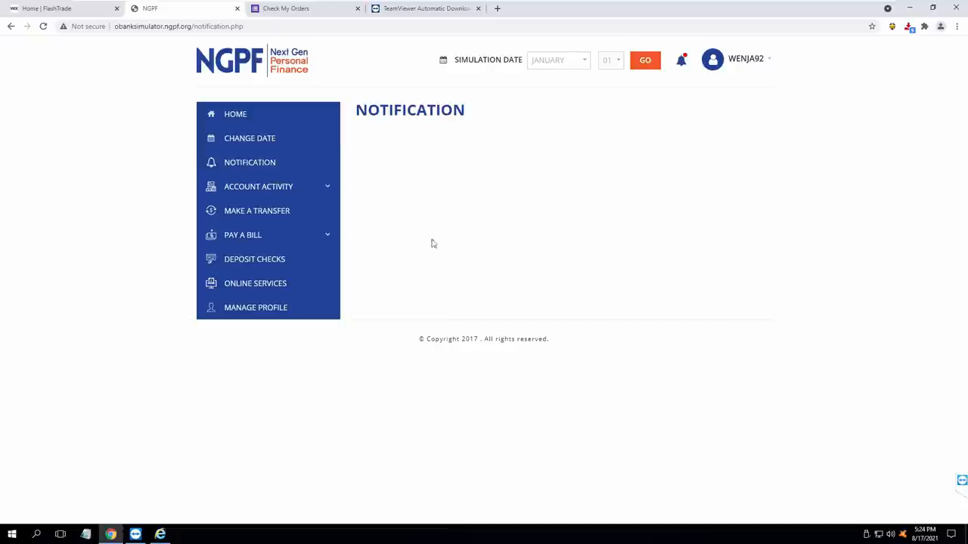
click(255, 283)
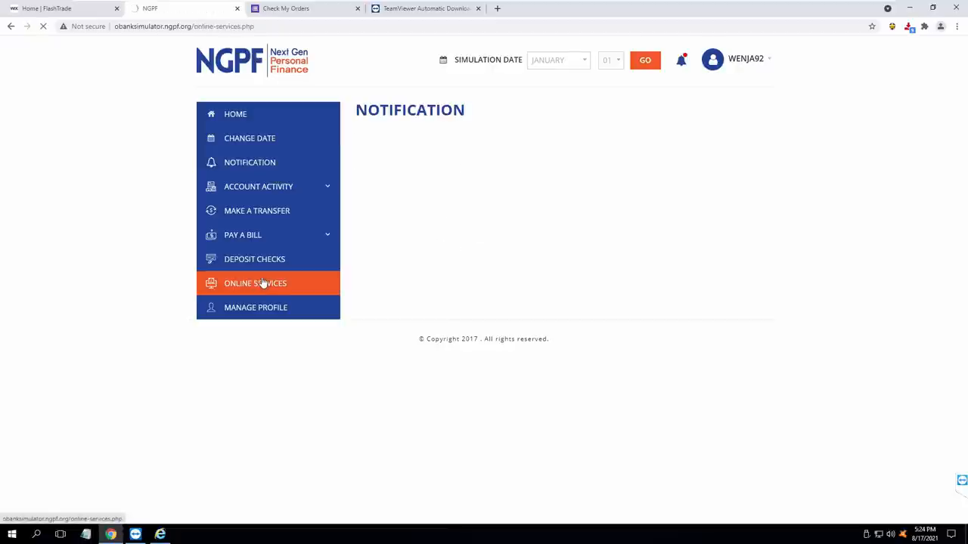
click(255, 283)
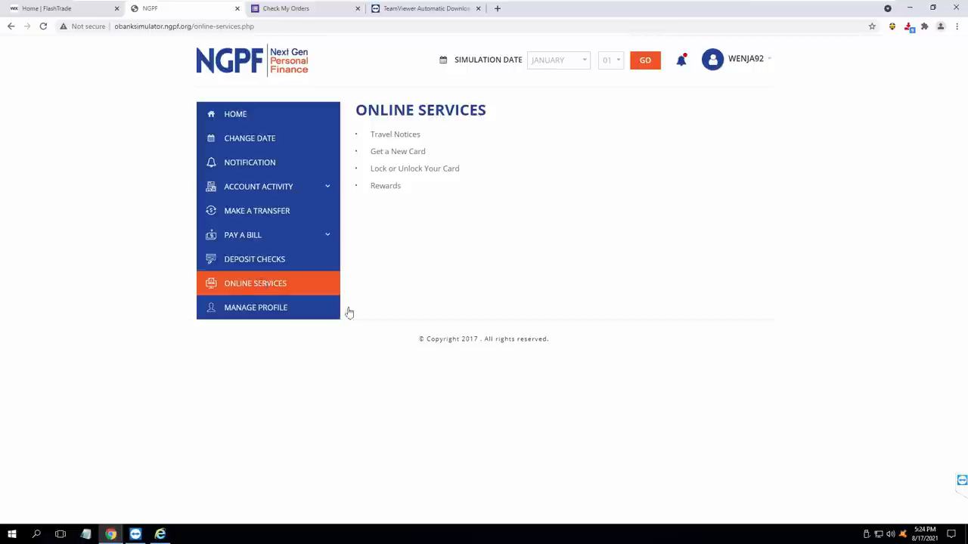
mouse_move(495, 339)
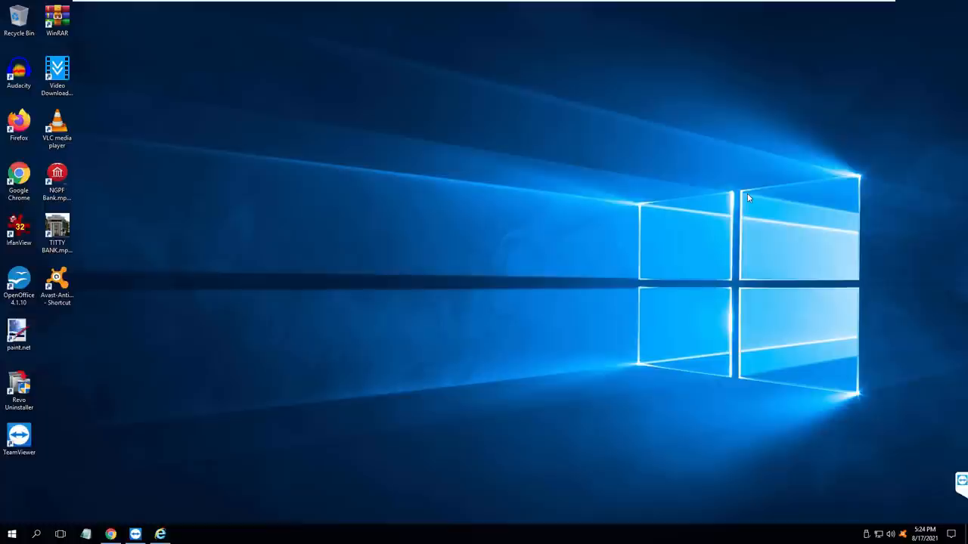
mouse_move(344, 180)
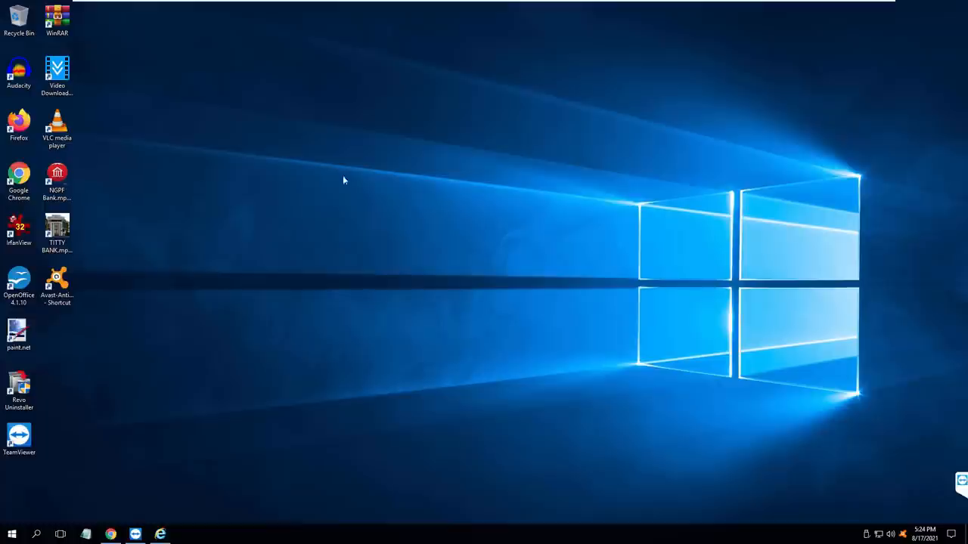
mouse_move(276, 217)
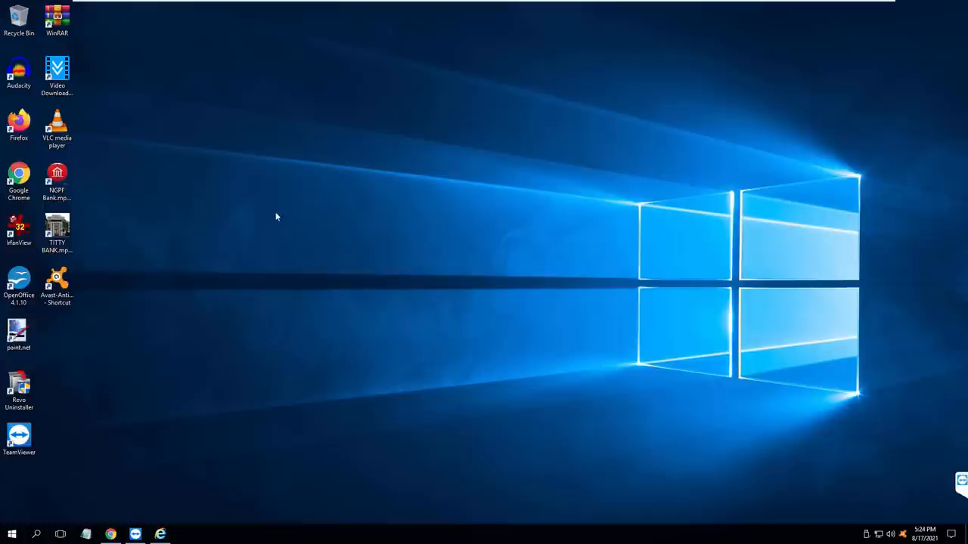
mouse_move(284, 229)
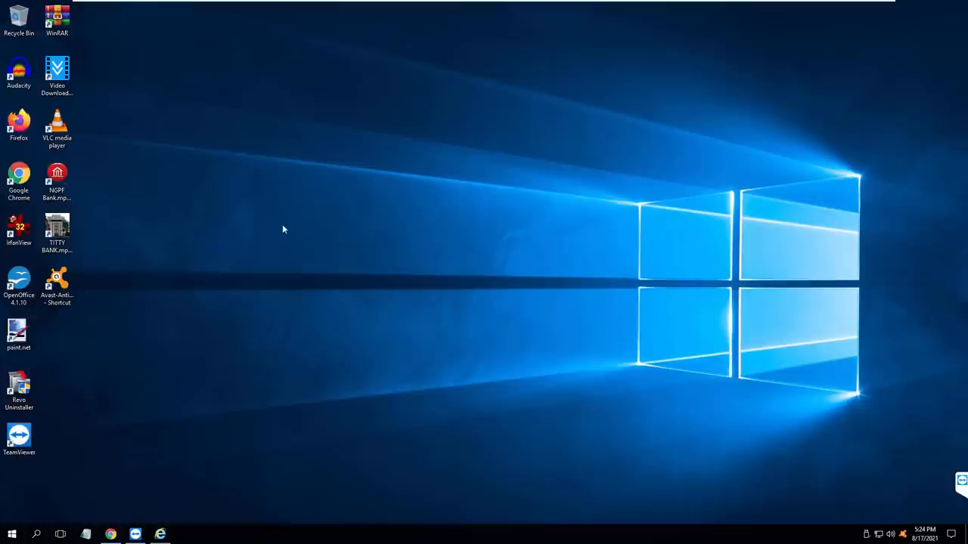
mouse_move(309, 248)
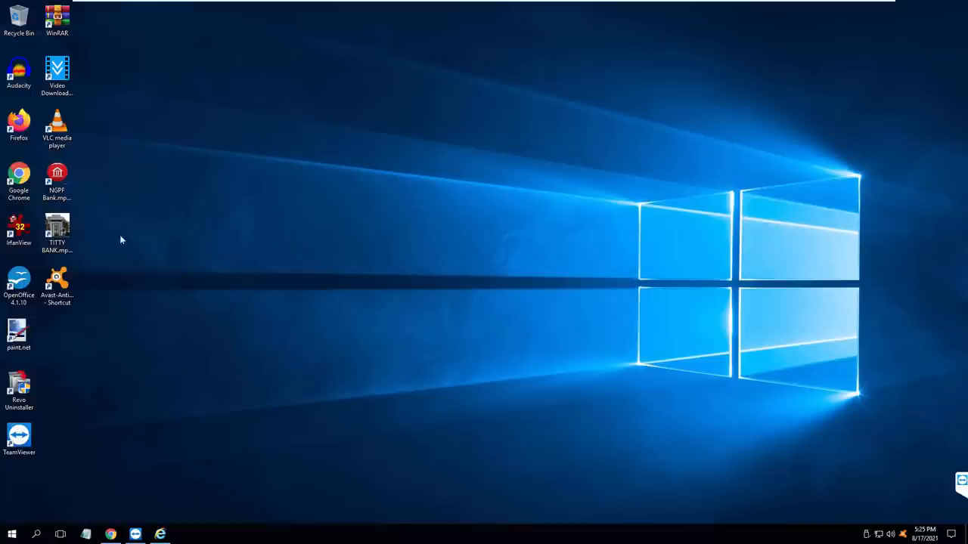
click(57, 236)
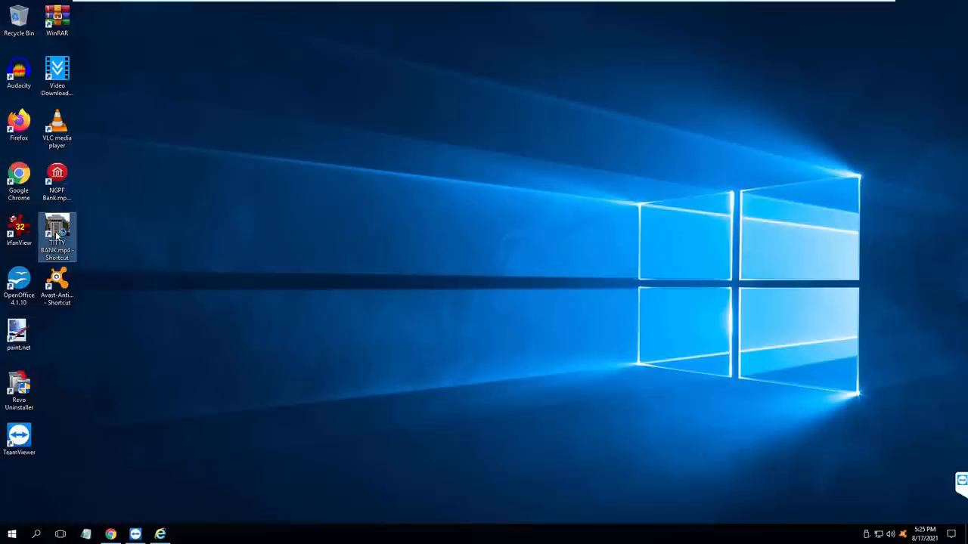
double_click(57, 236)
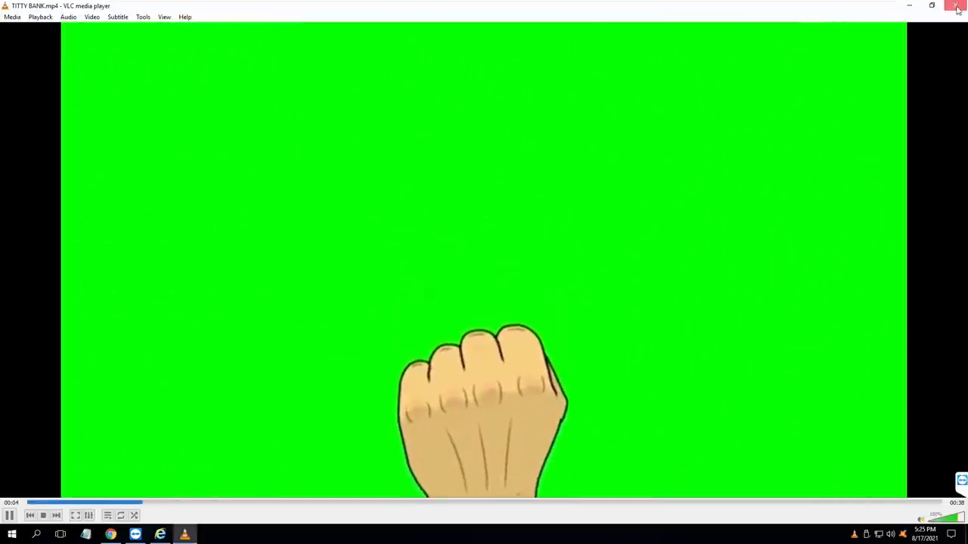
click(958, 8)
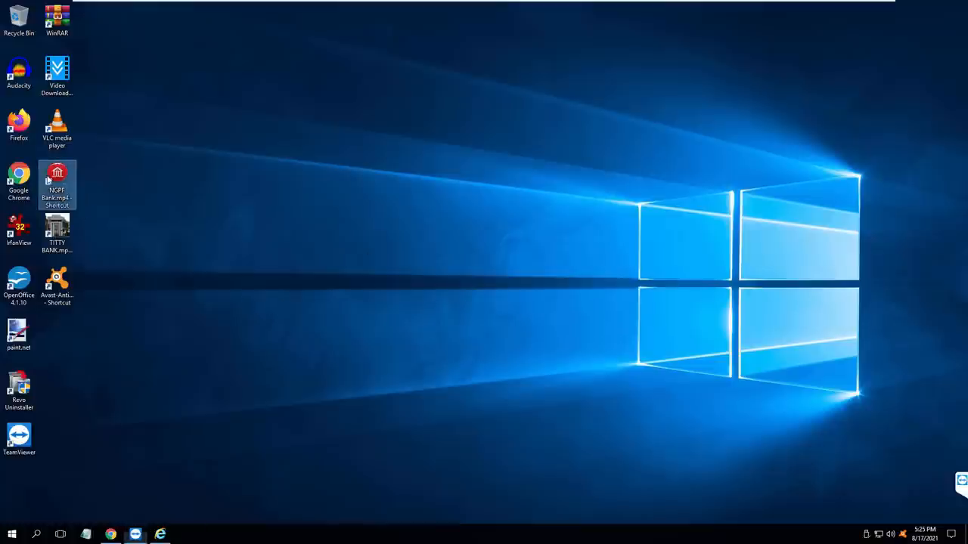
Launch the NGPF Bank.mp4 video from its desktop shortcut
double_click(57, 181)
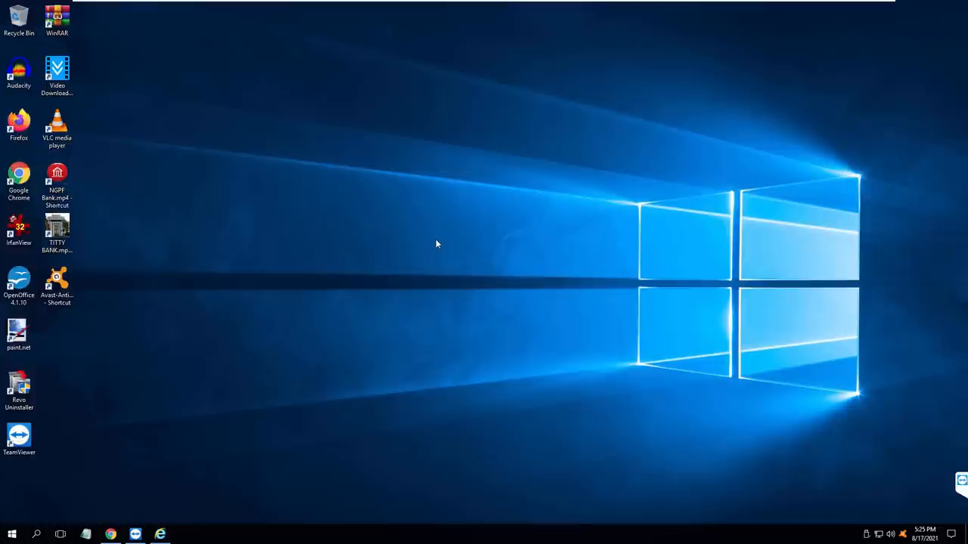
mouse_move(431, 244)
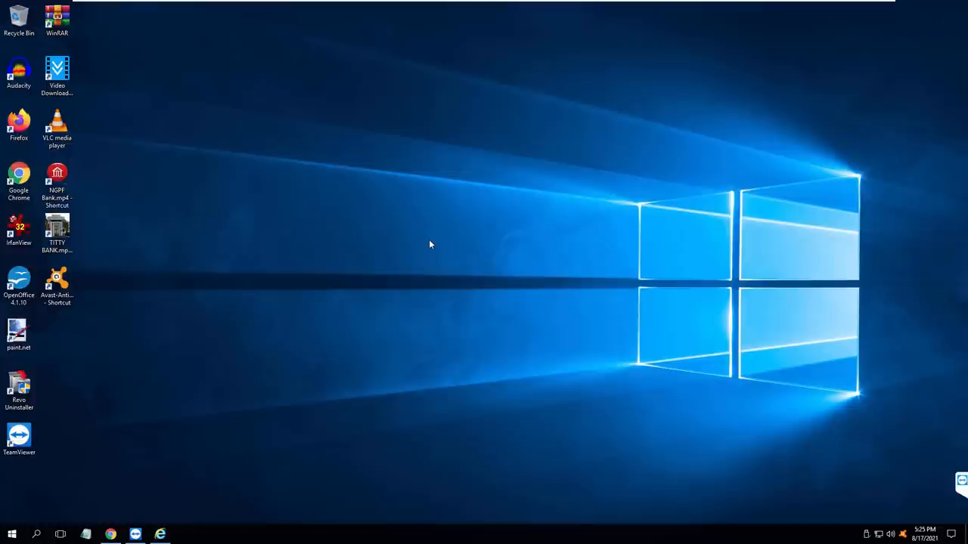
mouse_move(418, 268)
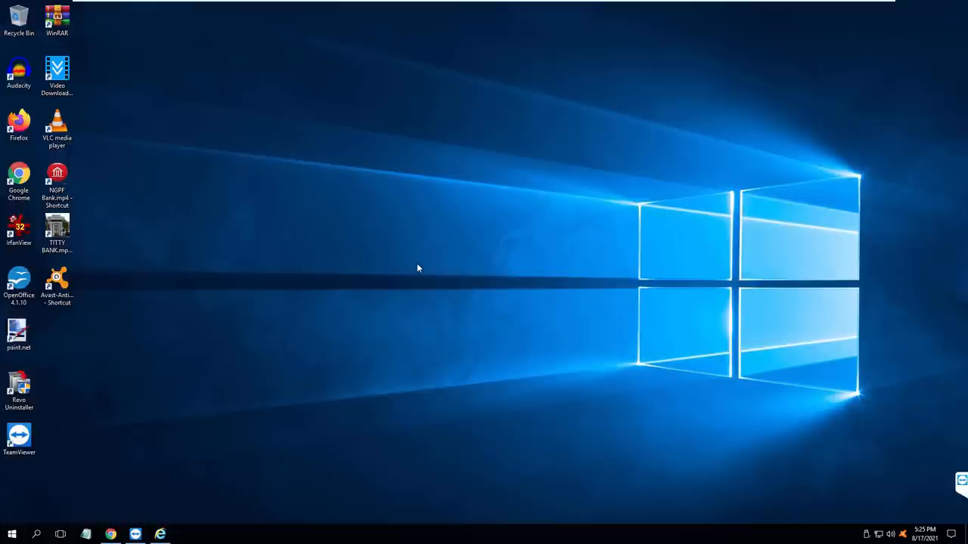
mouse_move(380, 318)
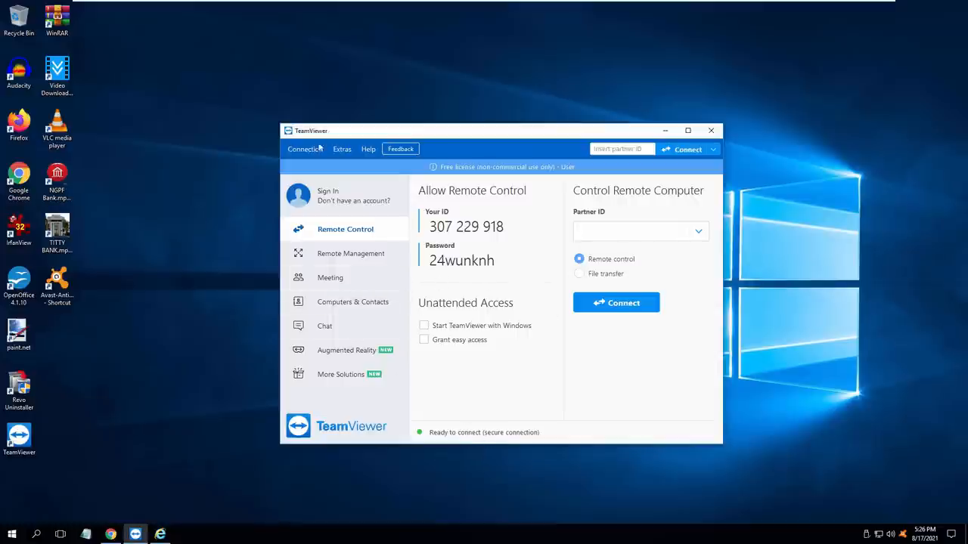
Close the TeamViewer application window
click(710, 130)
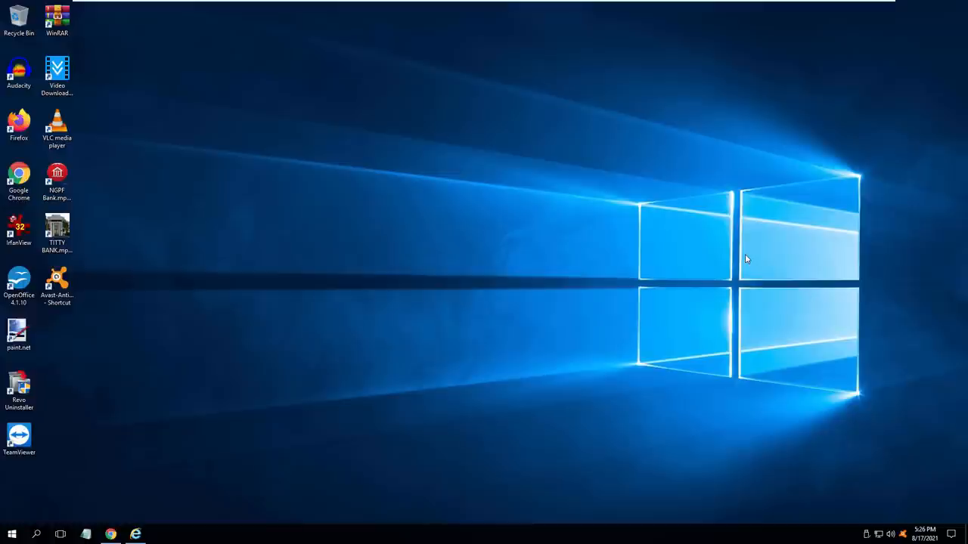
mouse_move(803, 5)
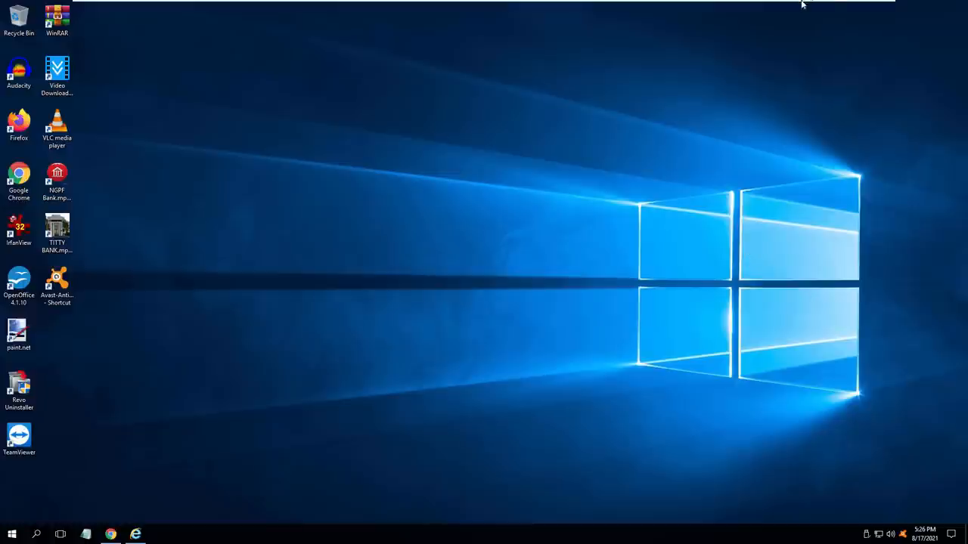